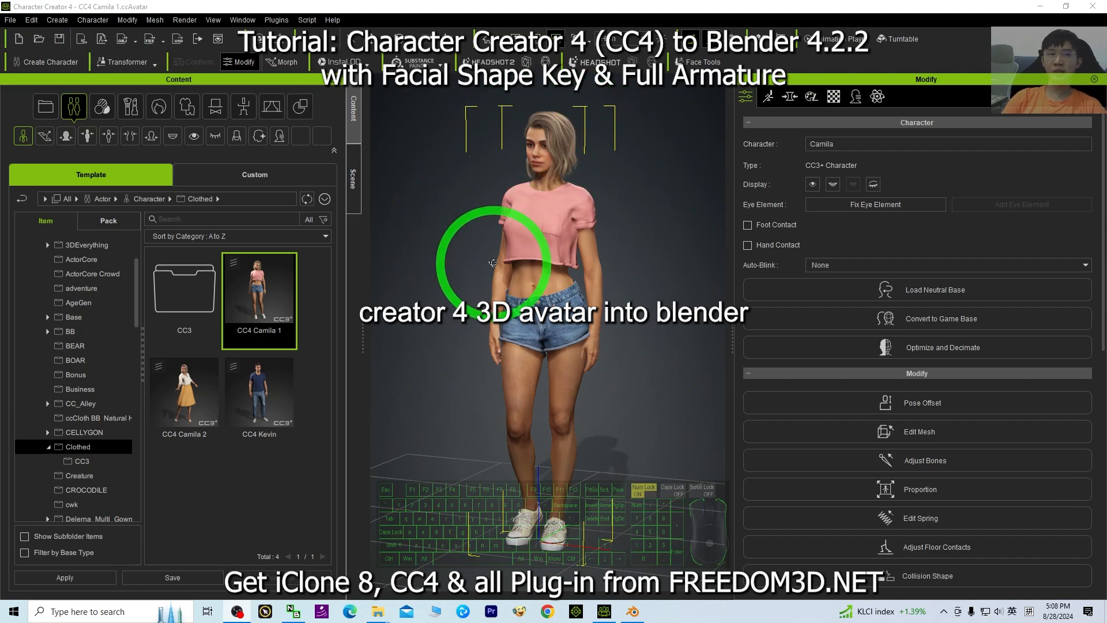
Step: Un-maximise the Character Creator 4 window so the desktop shows around the Camila scene
click(631, 611)
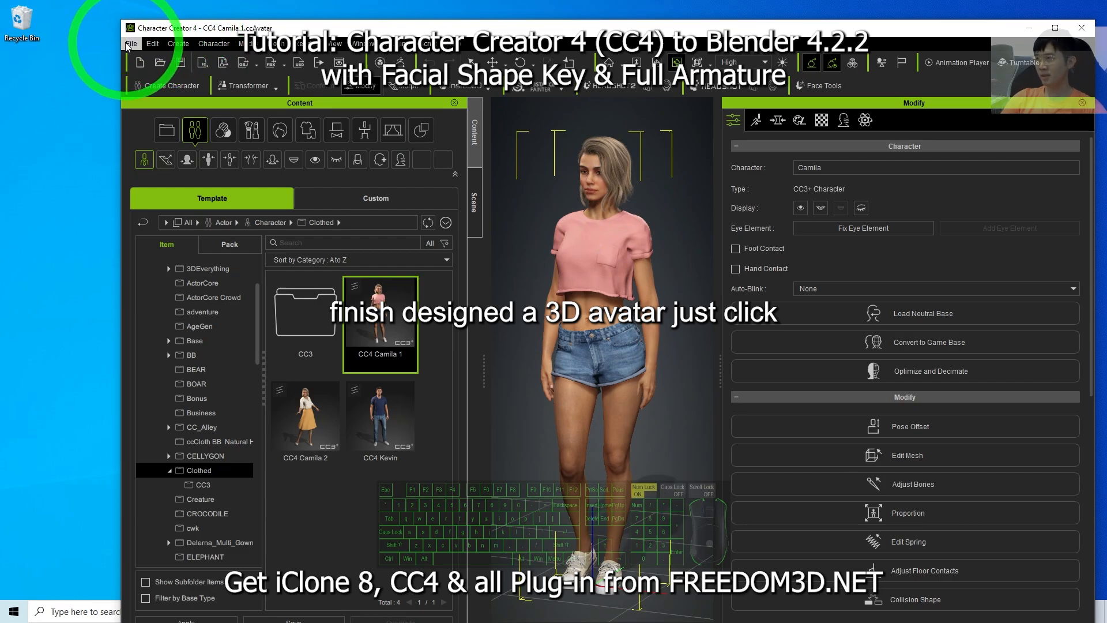
Step: Start an FBX Clothed Character export with the Blender target preset
click(167, 152)
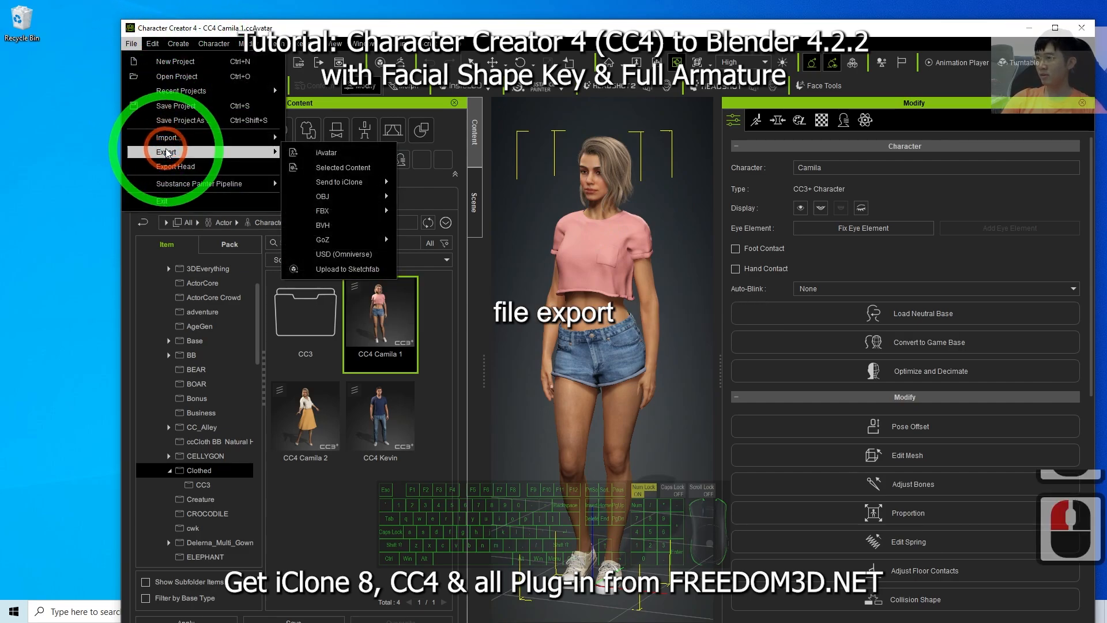
click(322, 210)
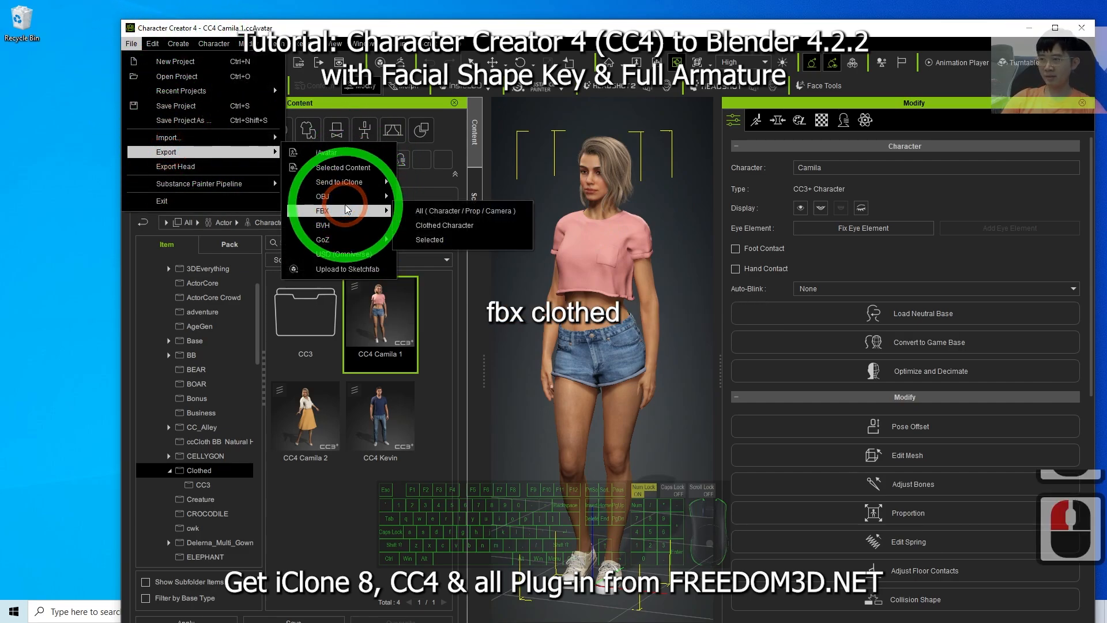
click(465, 210)
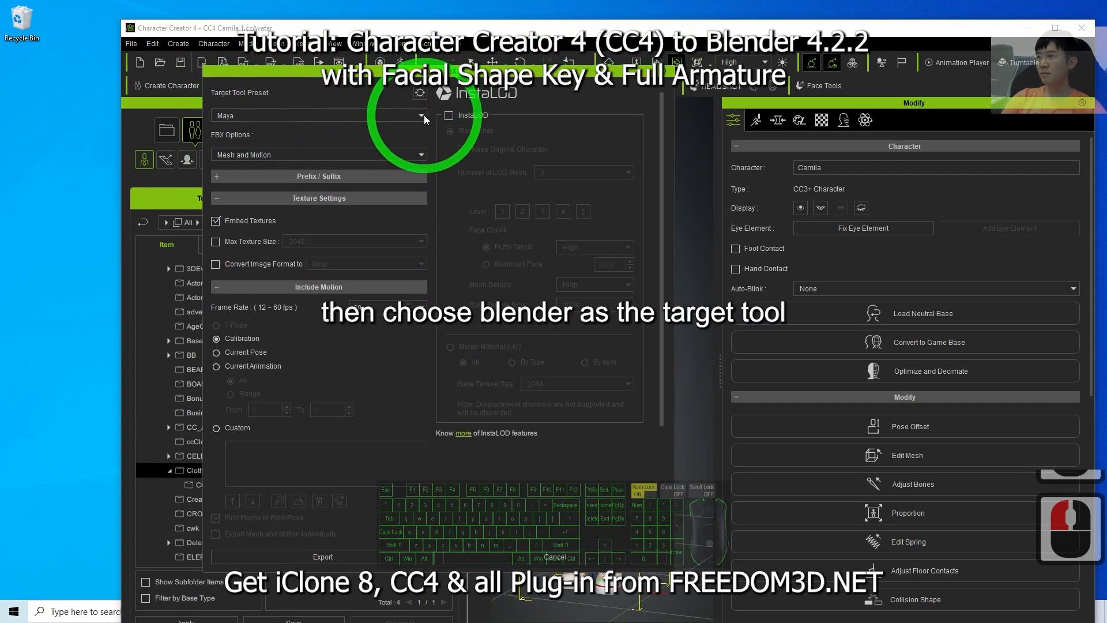
click(421, 116)
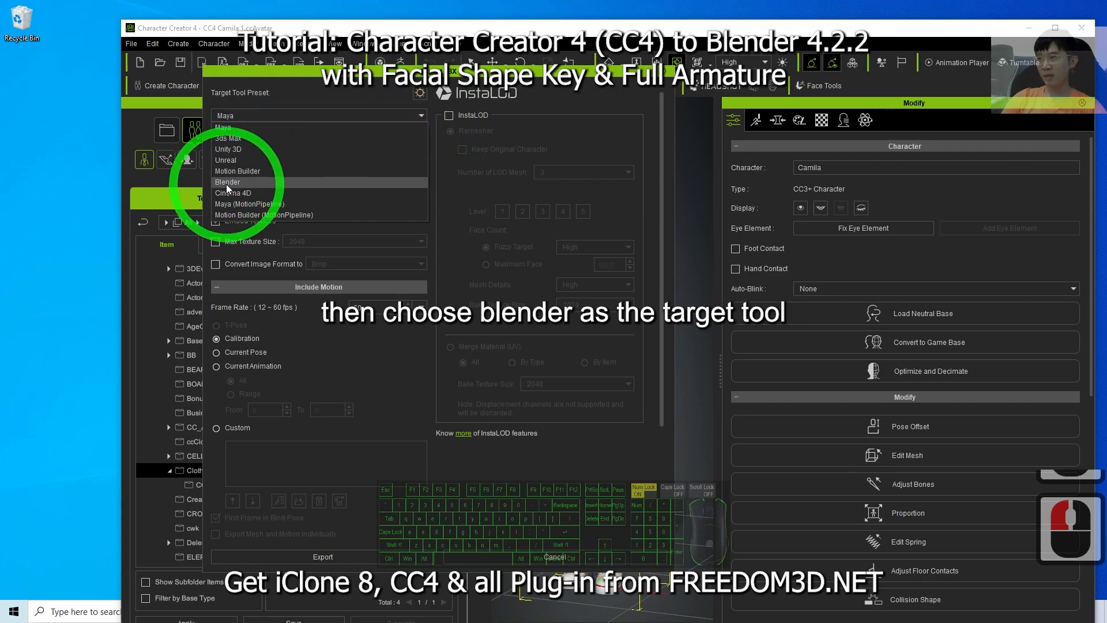
click(227, 181)
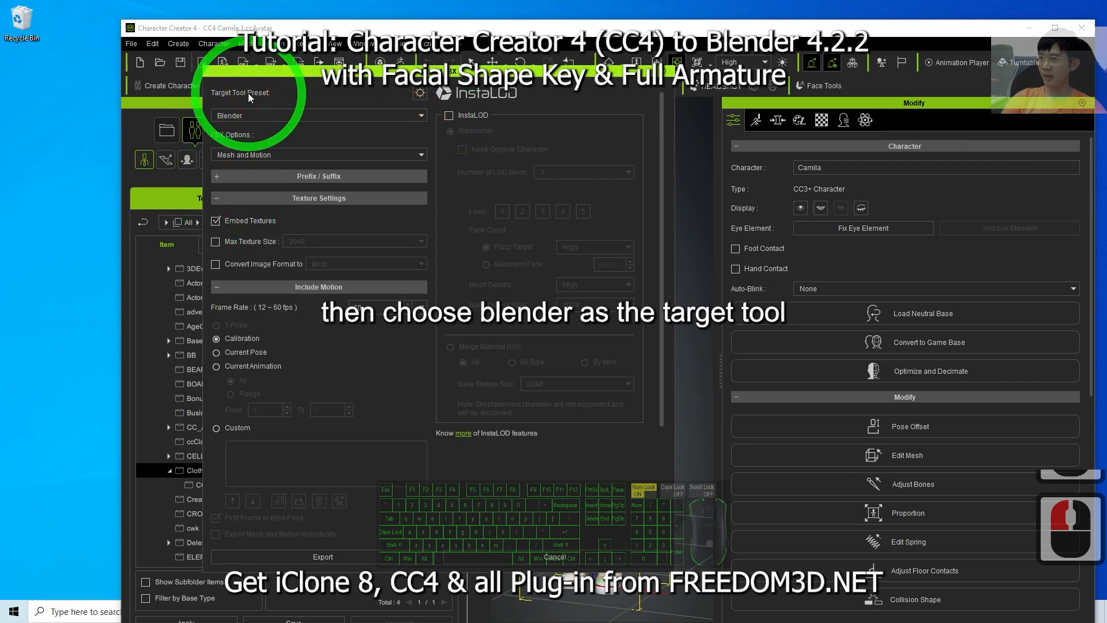
Step: Export Mesh only, merge materials with InstaLOD at 2048, and merge opacity into the diffuse texture
click(420, 92)
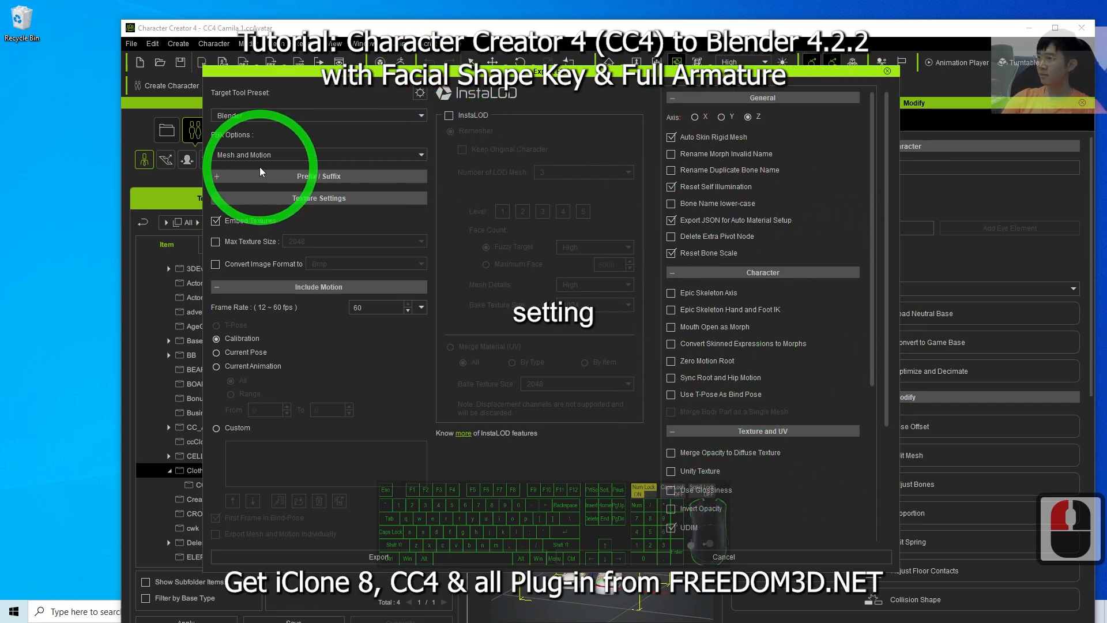
click(319, 155)
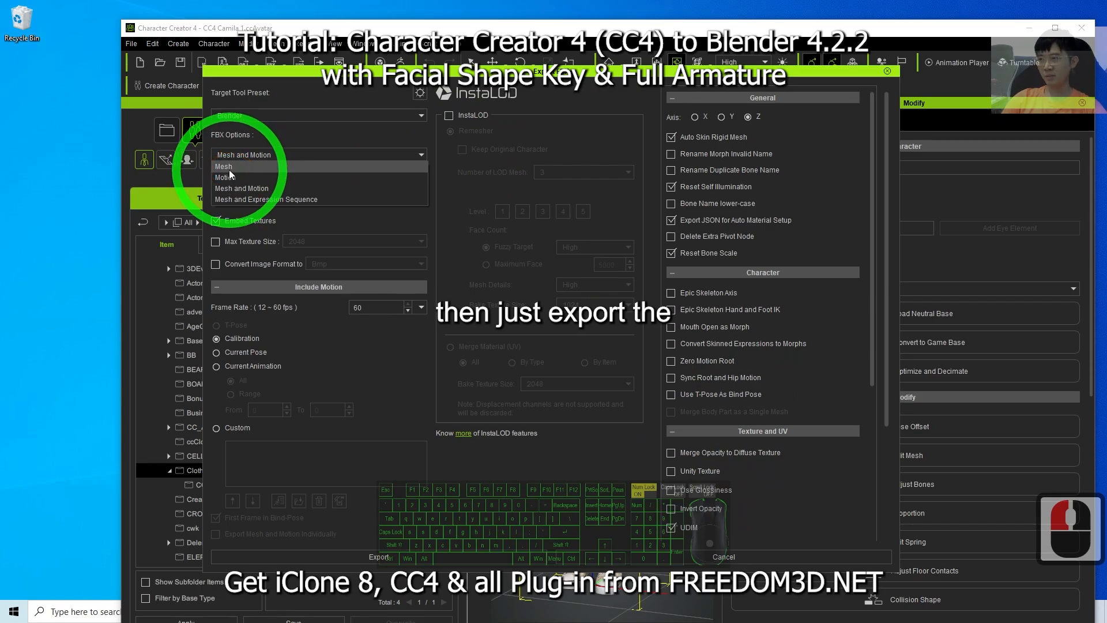
click(223, 166)
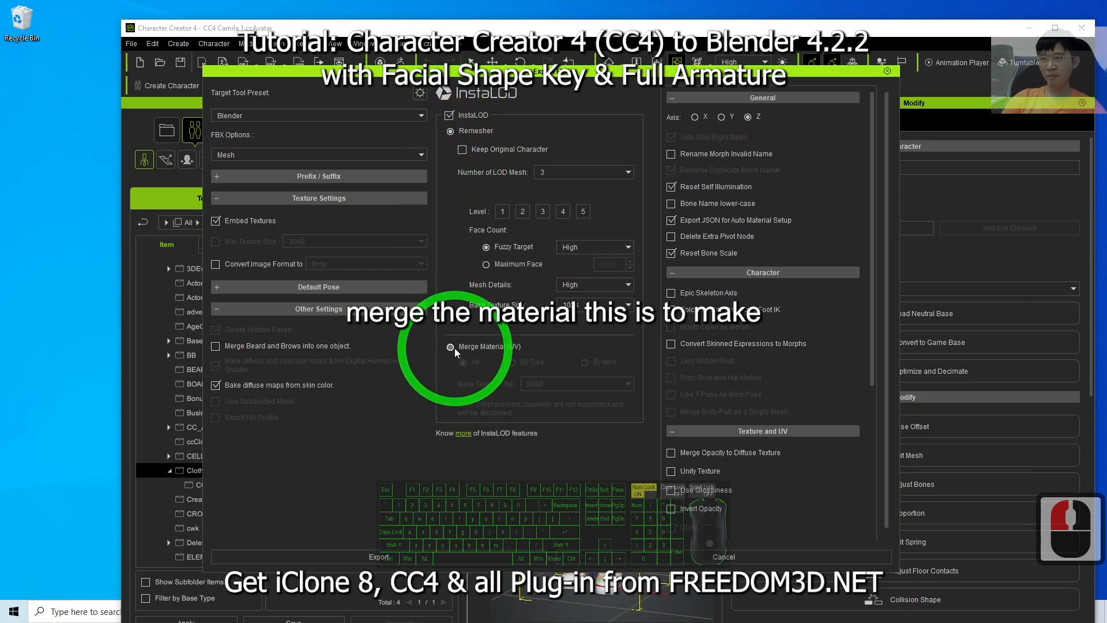
click(451, 346)
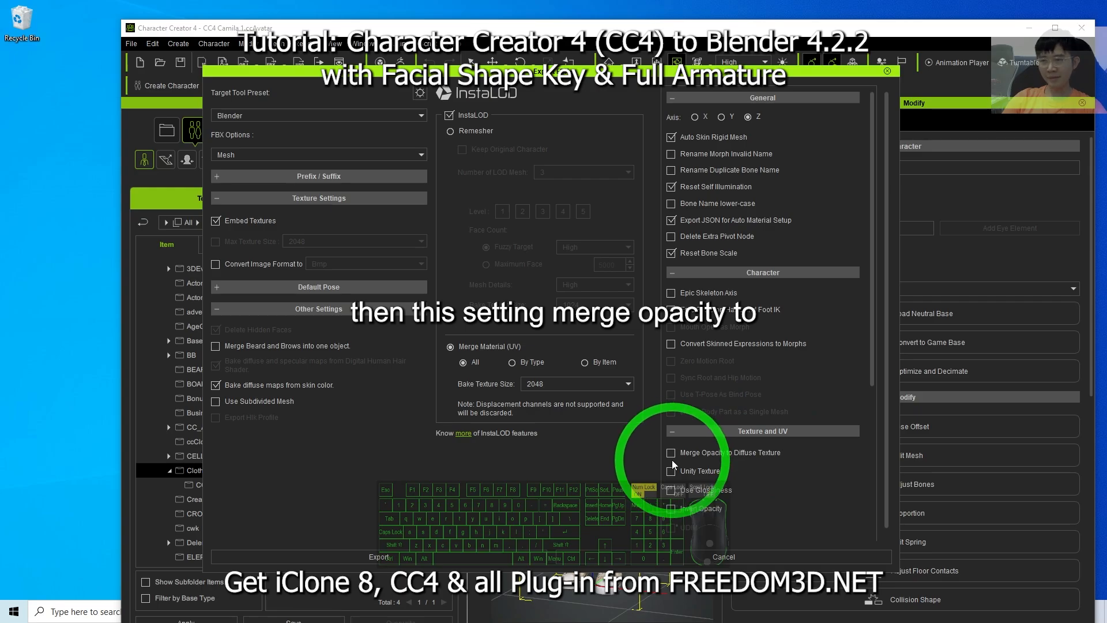
click(671, 452)
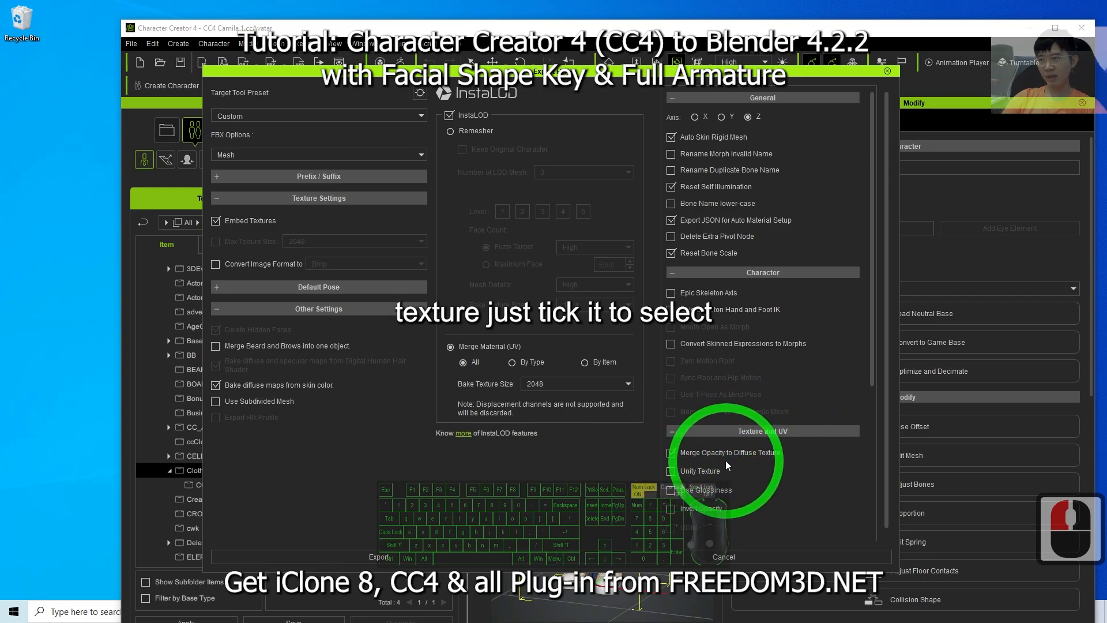
click(670, 452)
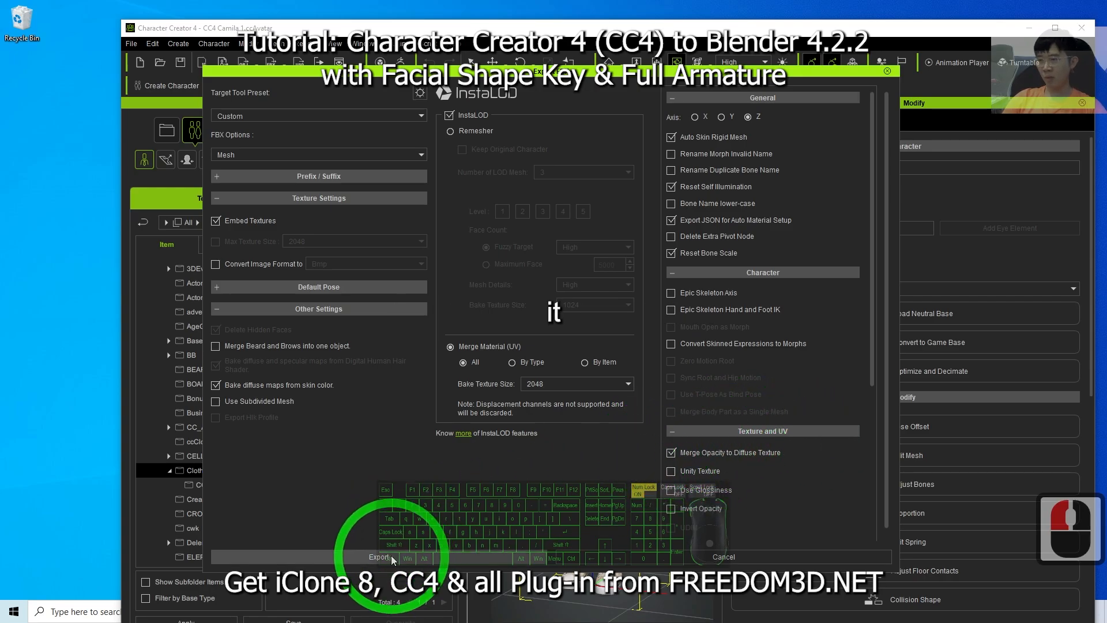
Step: Export the FBX as model01 into a new model01 folder on the desktop
click(380, 556)
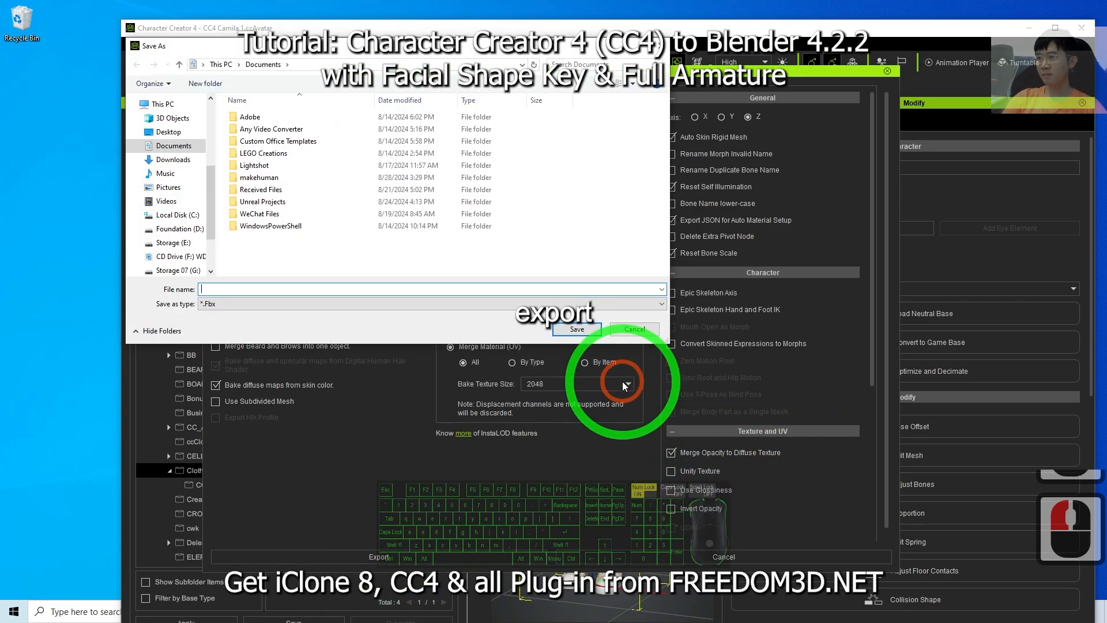
click(168, 132)
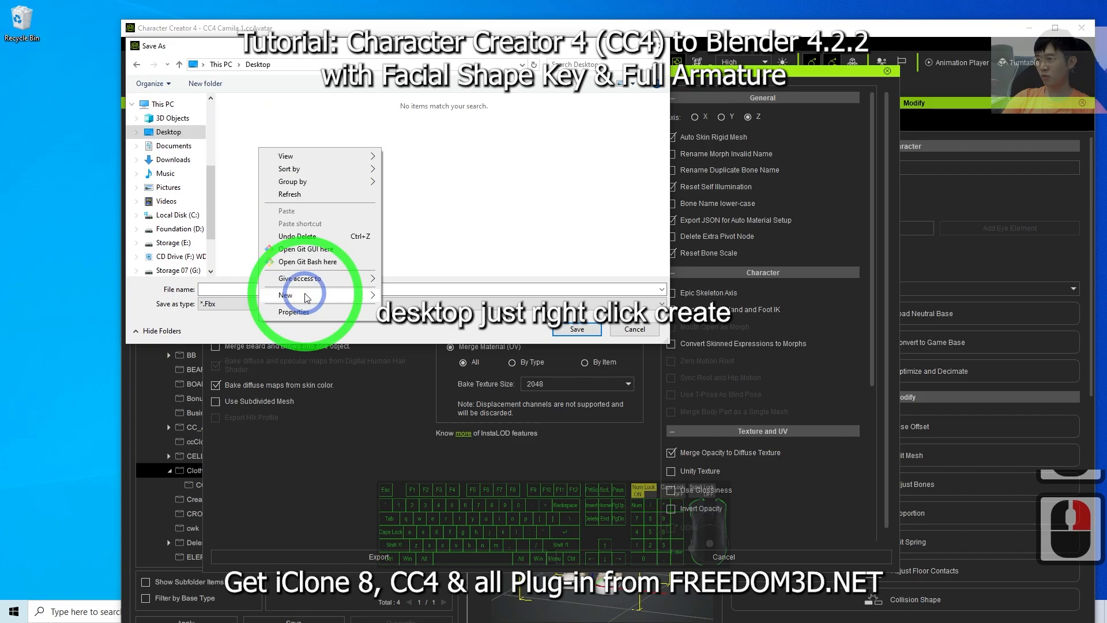
click(285, 294)
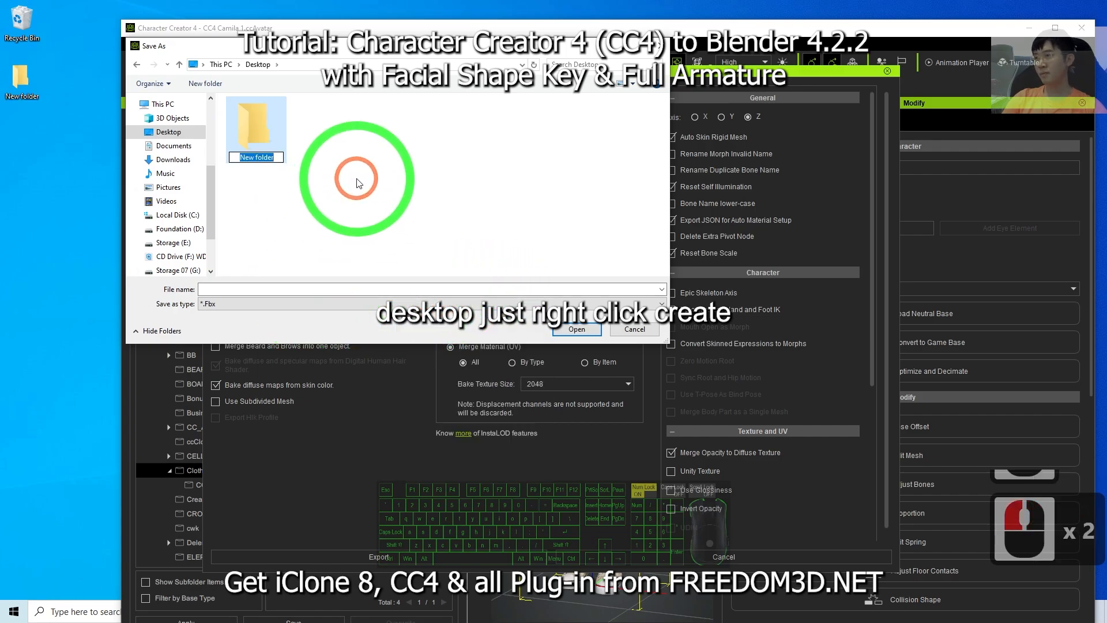
text(model01)
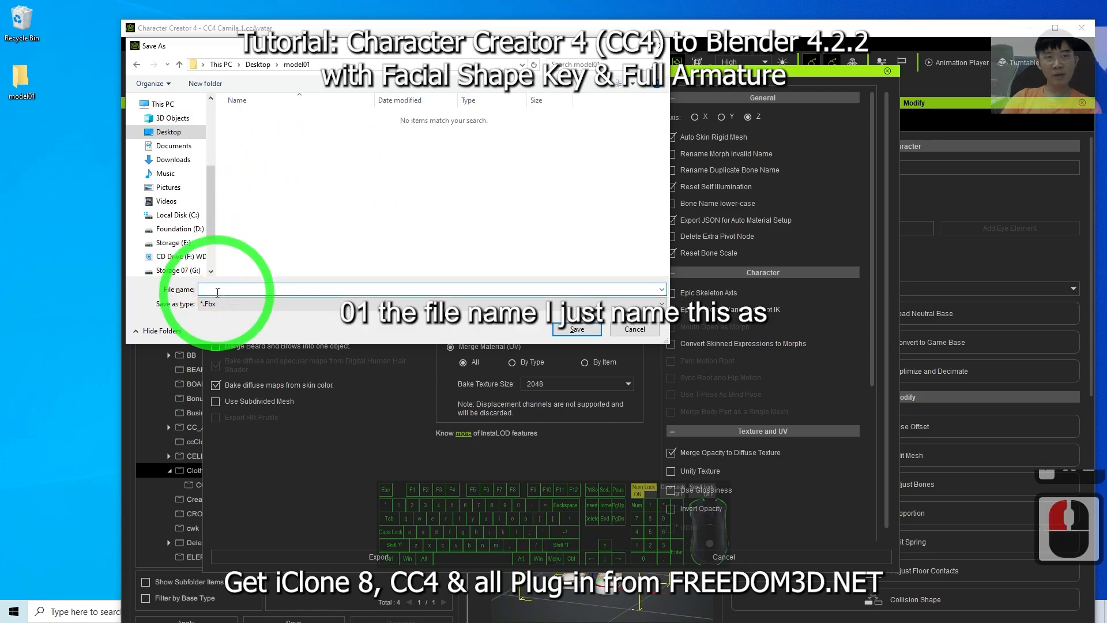
text(model01)
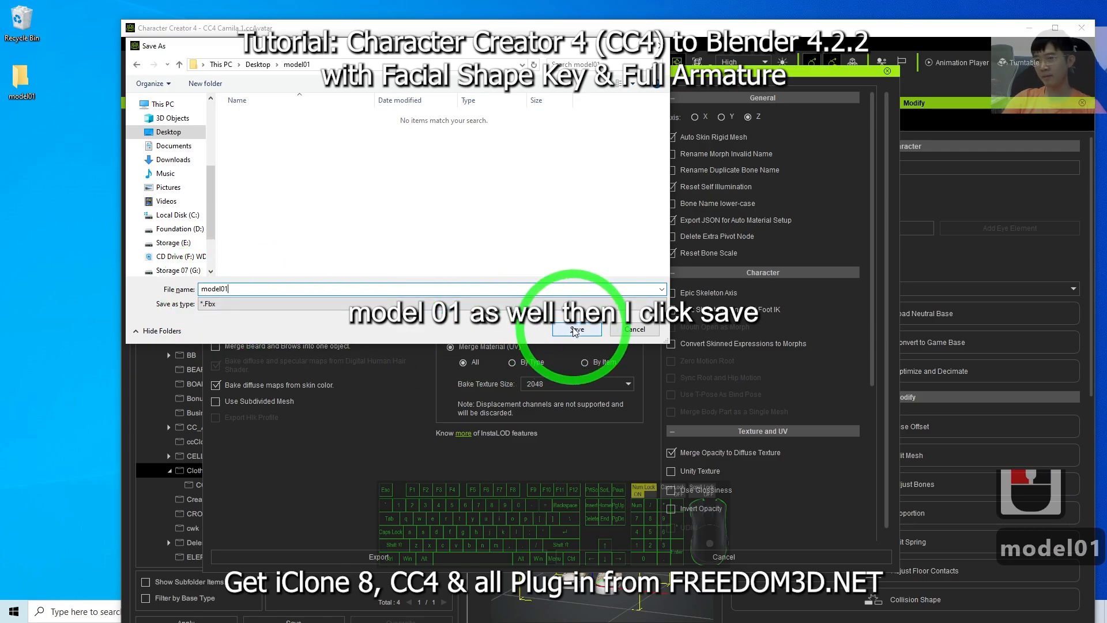
click(577, 330)
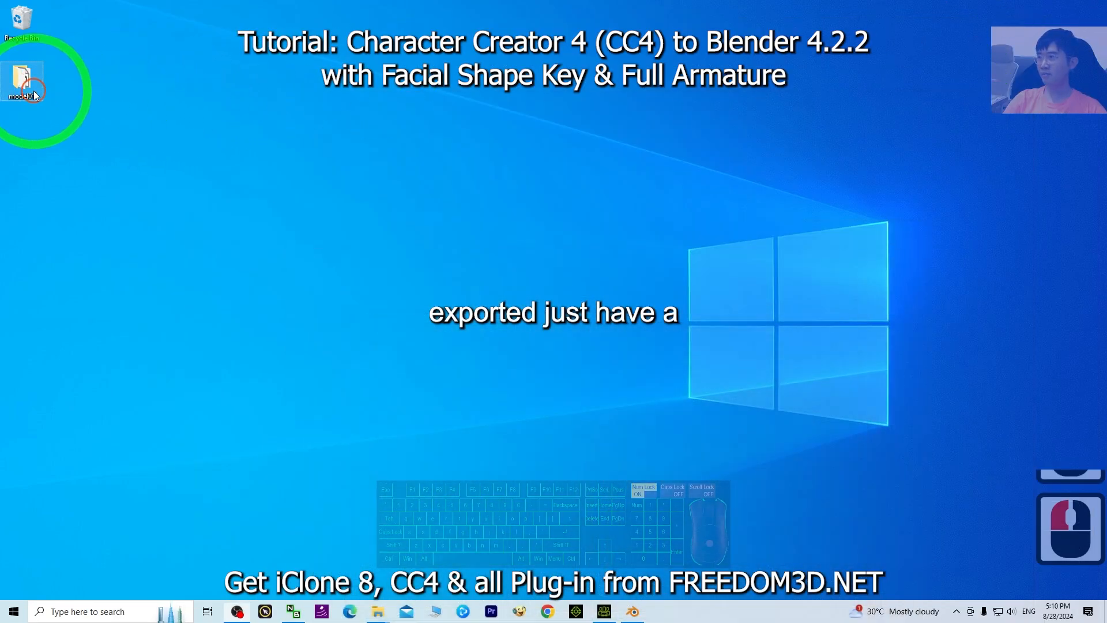
Step: View the model01 folder's textures, model01.Fbx and model01.json, then return to Blender
double_click(23, 77)
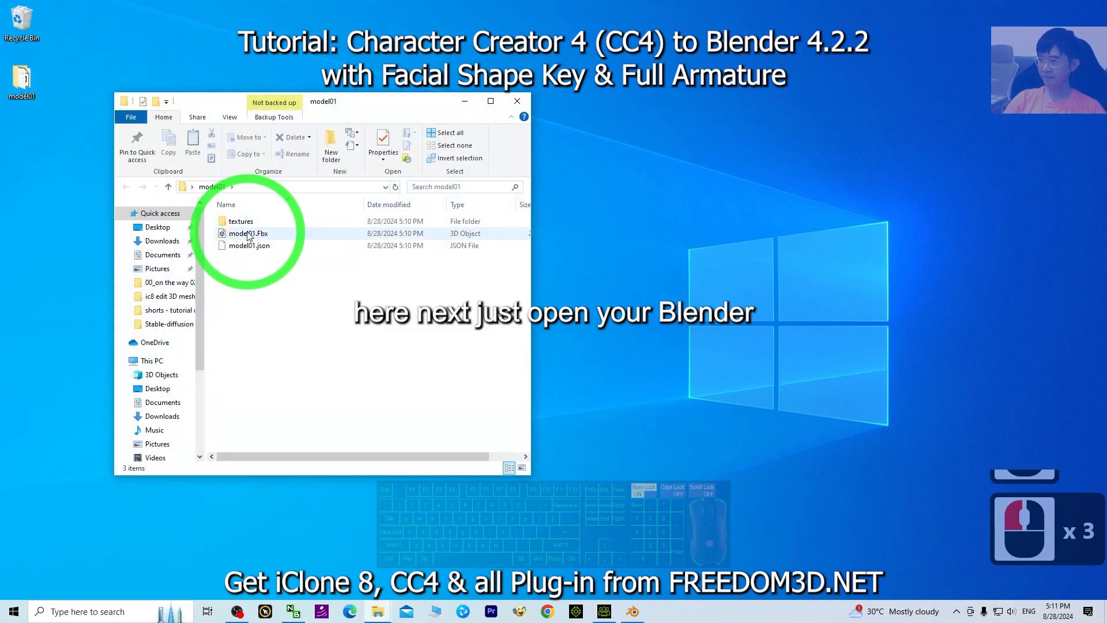
click(631, 611)
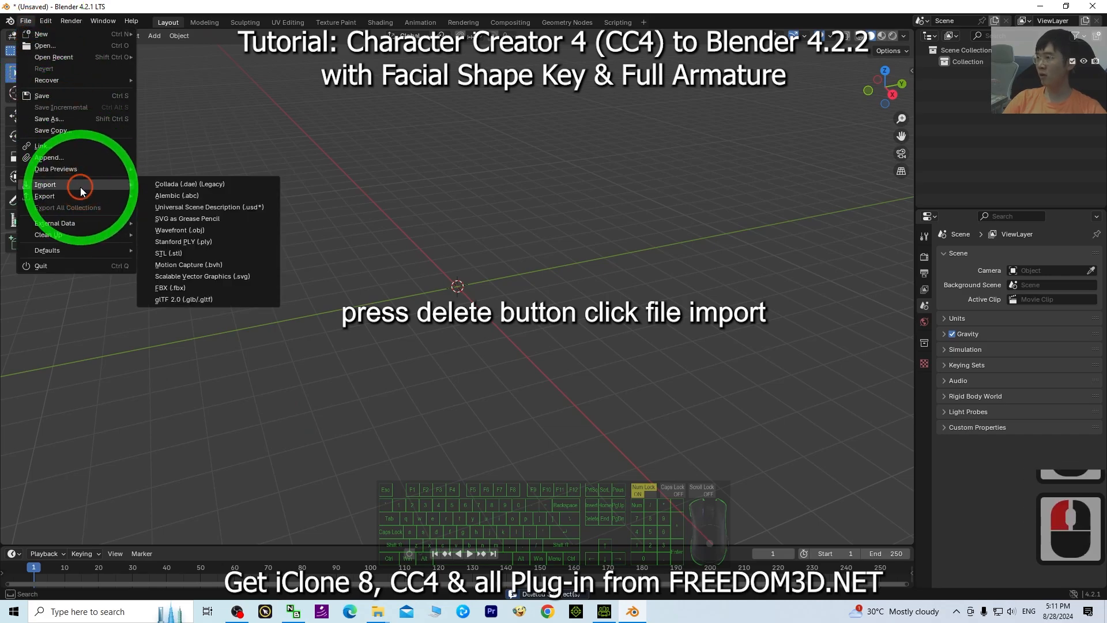
Step: Import model01.Fbx from the desktop model01 folder into the Blender scene
click(170, 287)
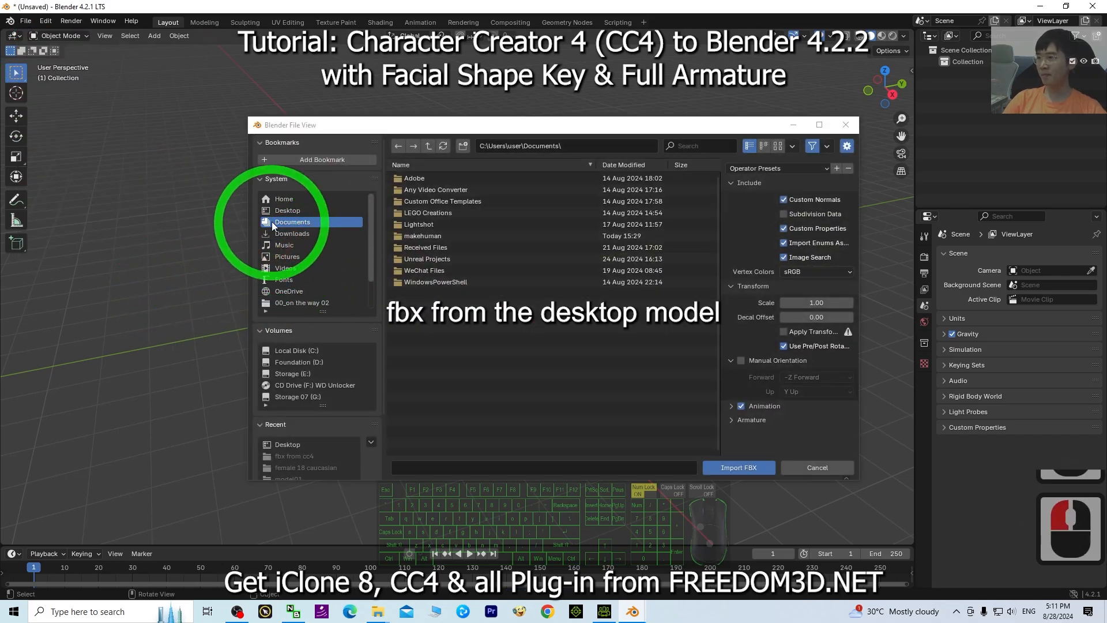
double_click(296, 477)
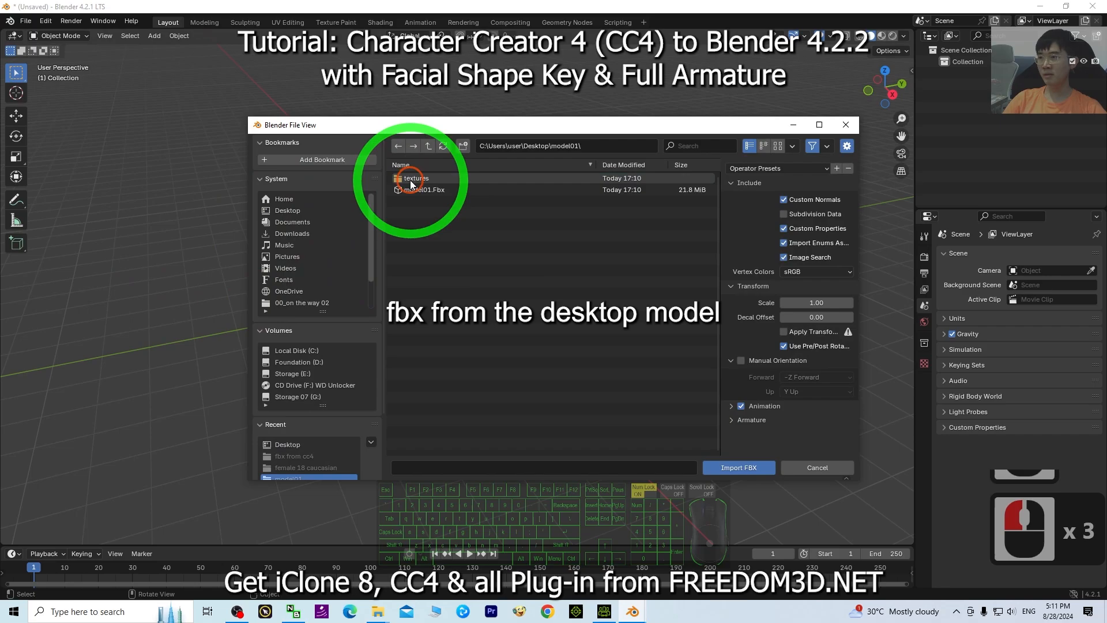
click(424, 189)
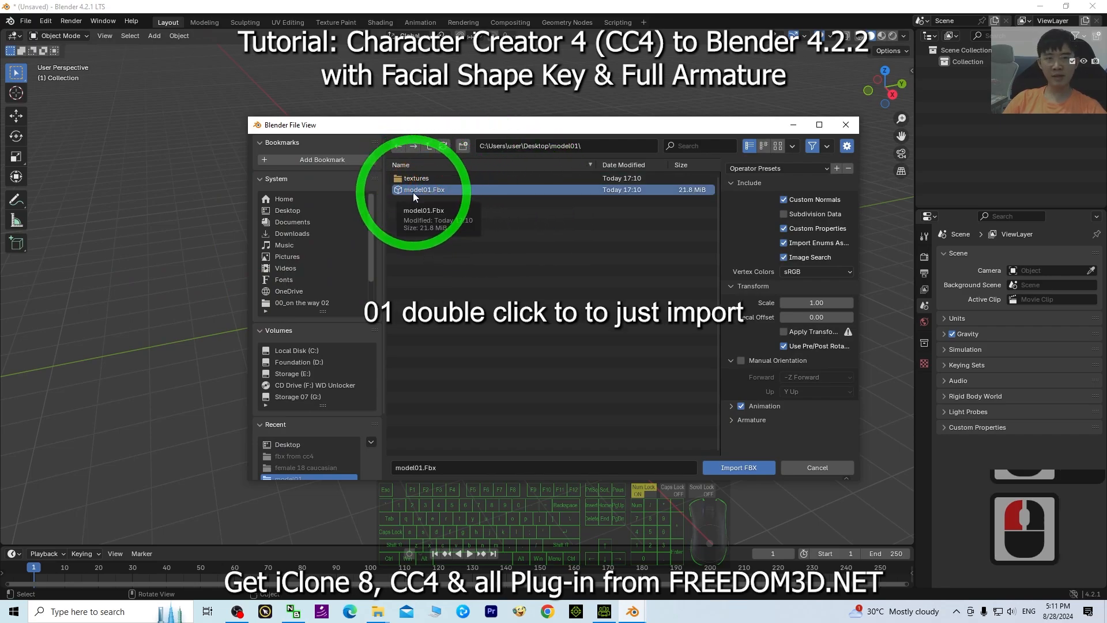
double_click(424, 189)
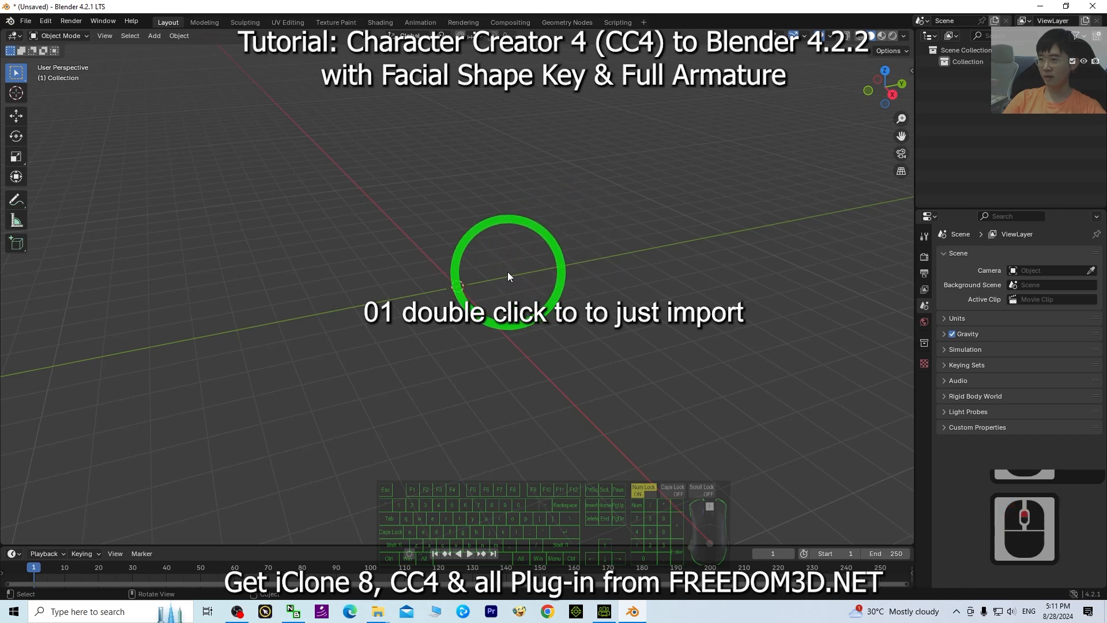
Step: Set the Side_part_wavy hair material's Render Method to Dithered
double_click(505, 269)
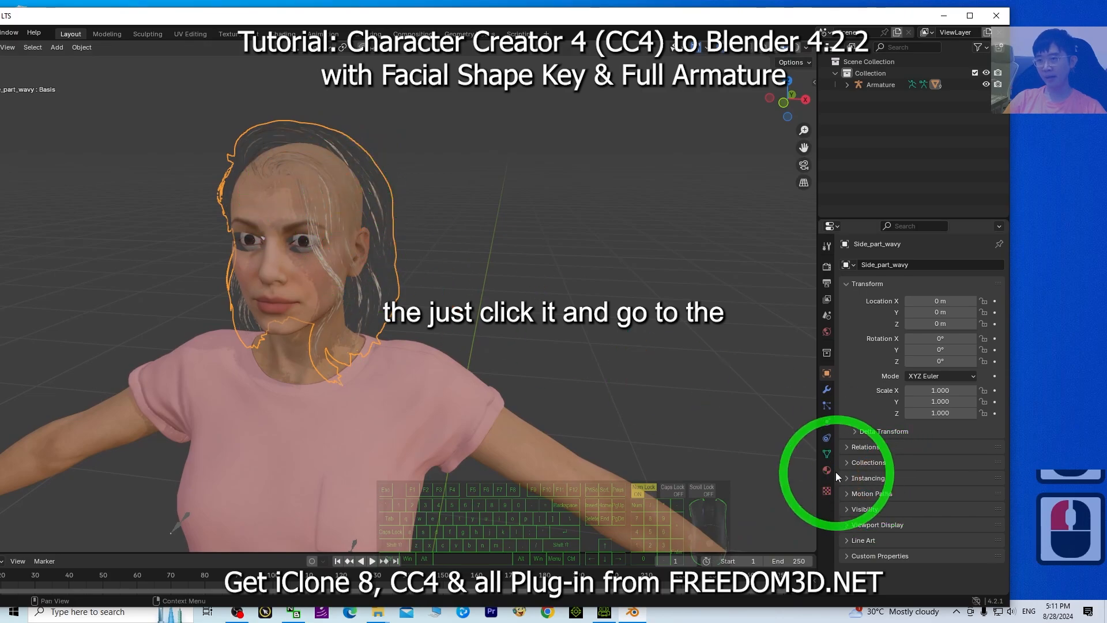
click(826, 469)
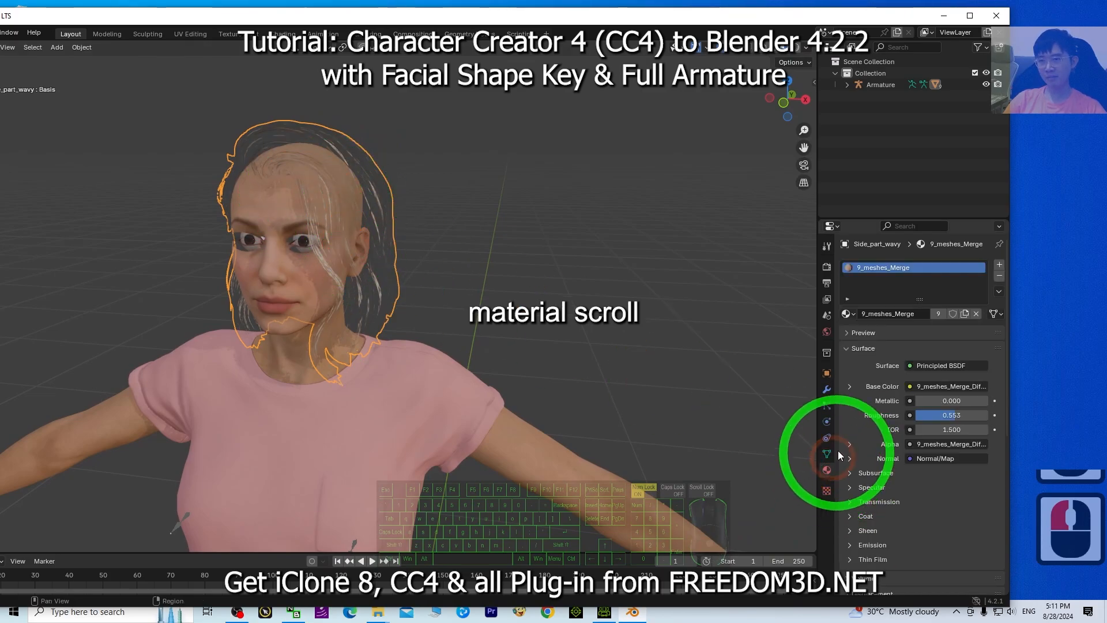
scroll(down, 3)
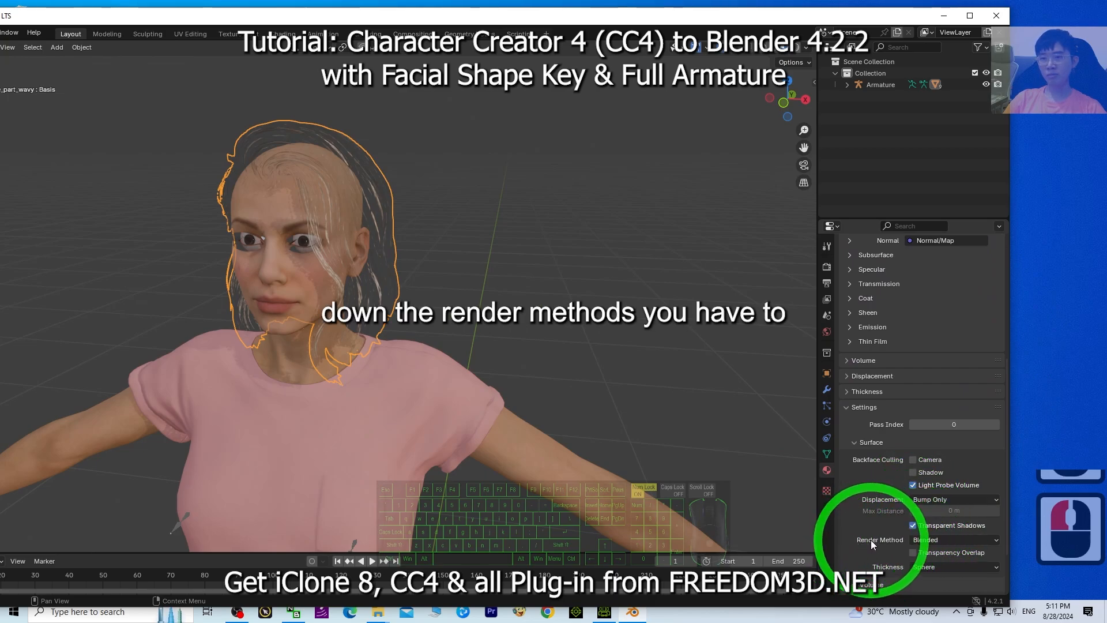
click(954, 540)
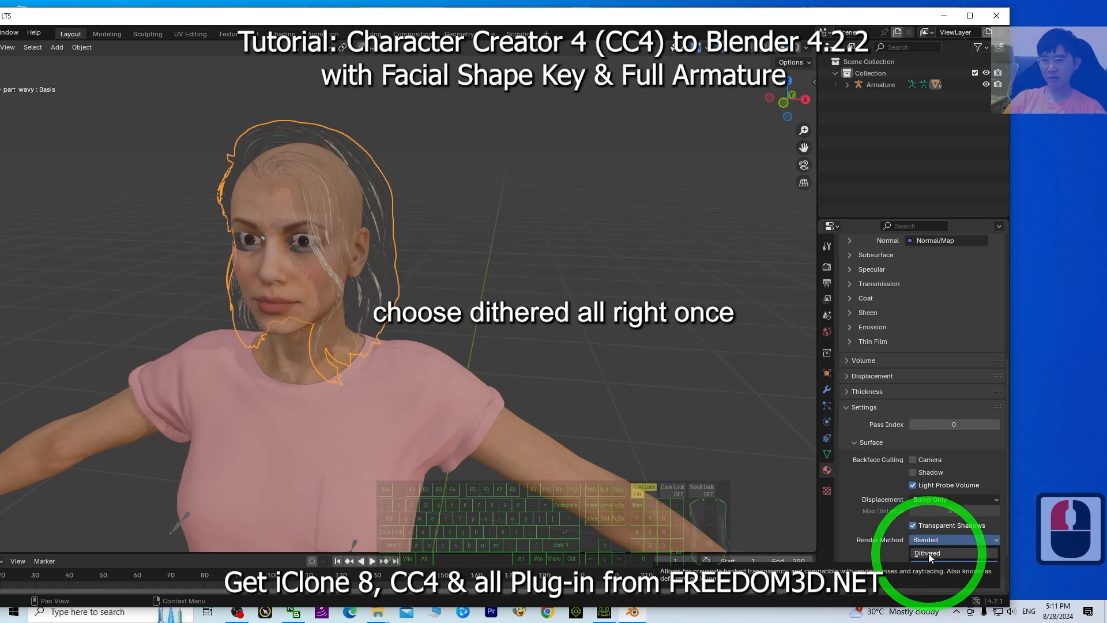
click(928, 552)
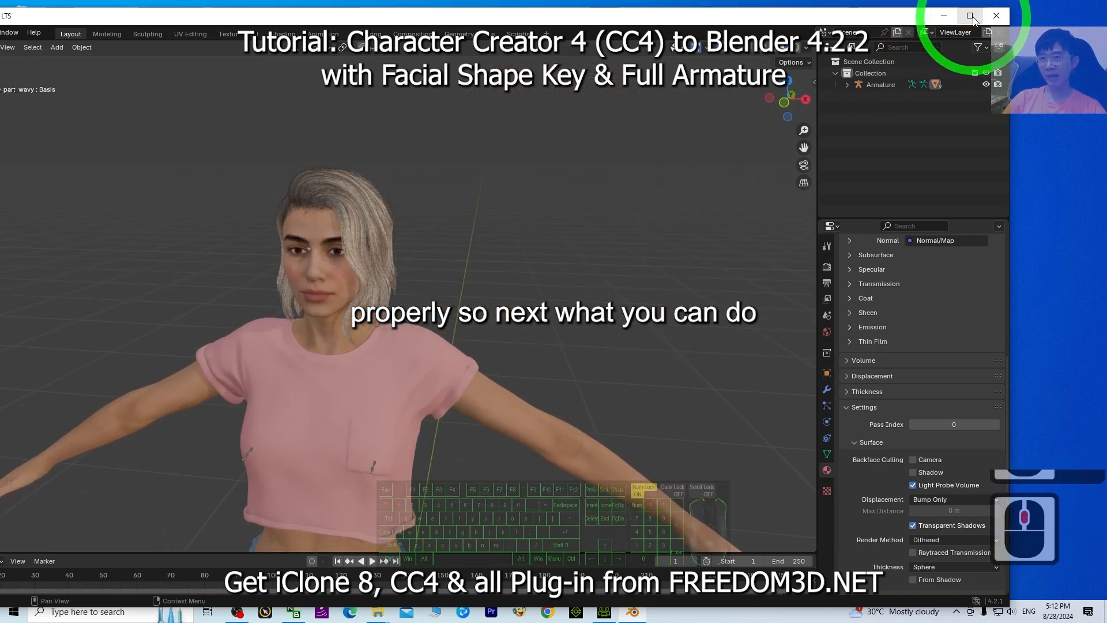
click(971, 15)
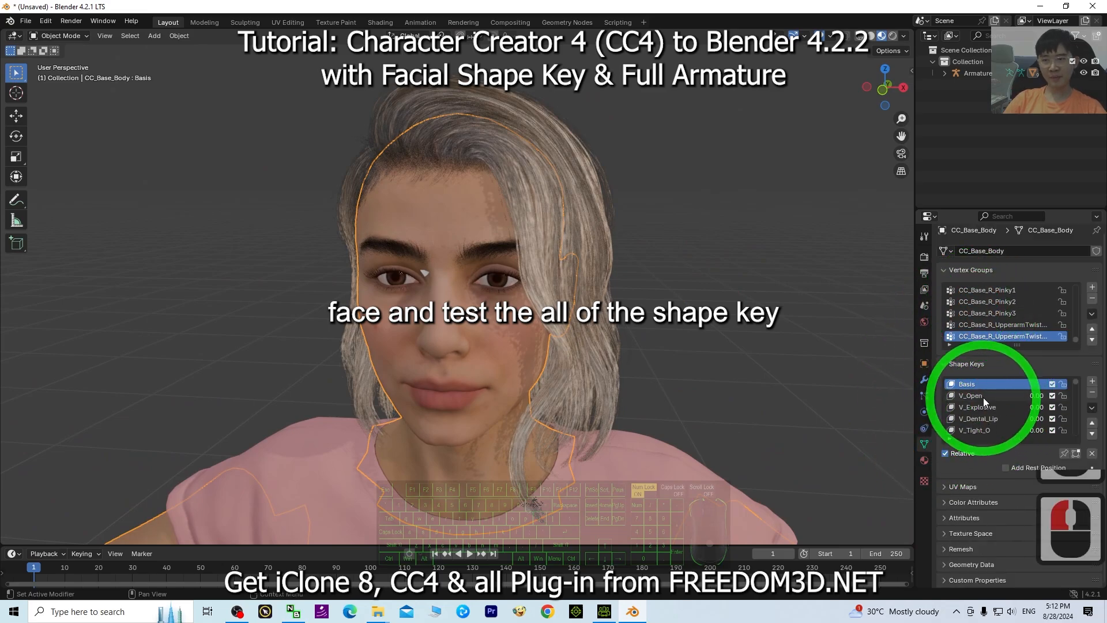
scroll(down, 3)
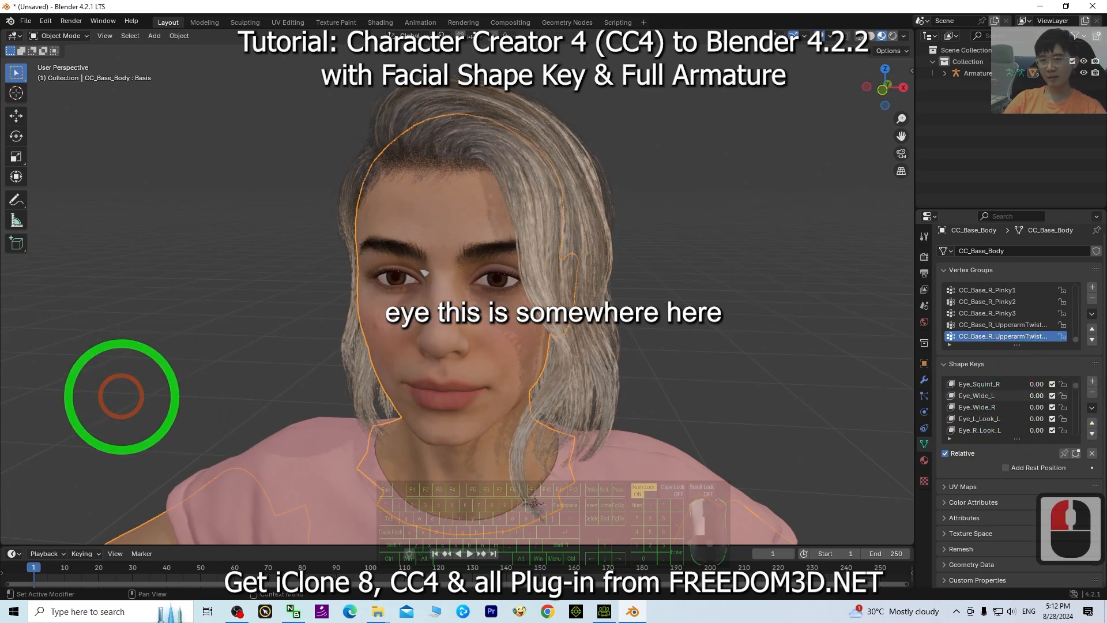
scroll(down, 3)
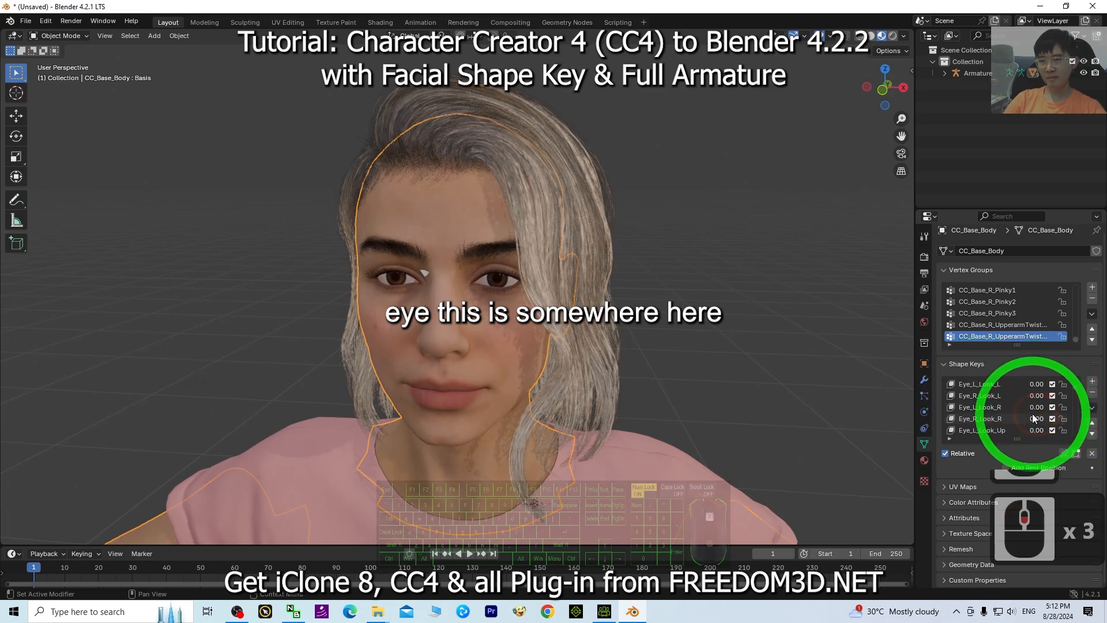
scroll(down, 3)
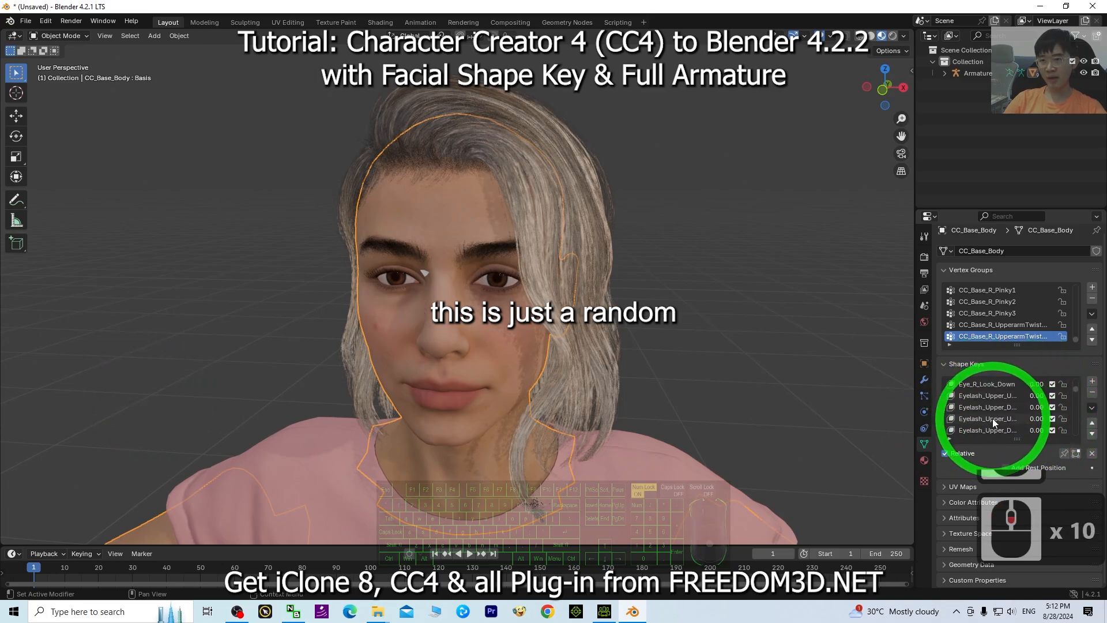
scroll(down, 3)
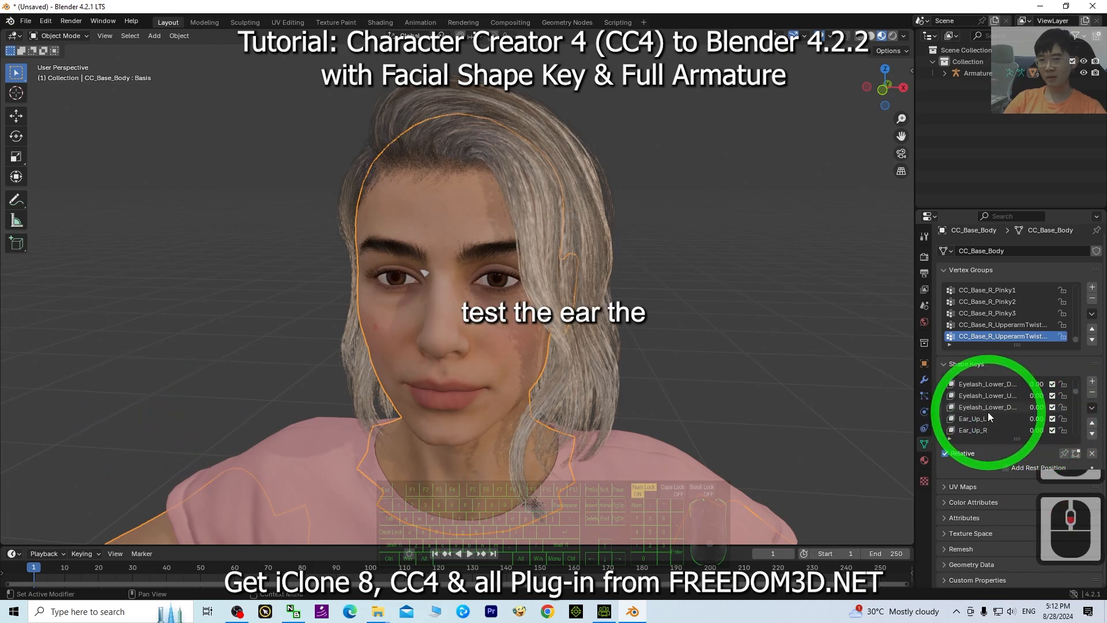
scroll(down, 3)
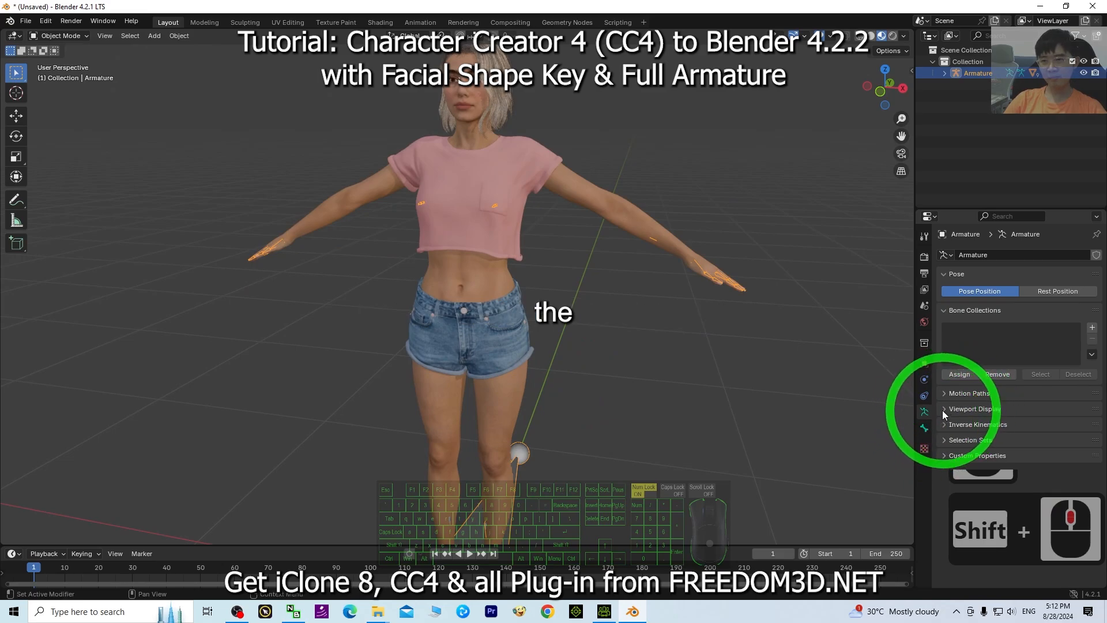
Step: Enable In Front and Names in the armature's Viewport Display and zoom in on the face
click(945, 408)
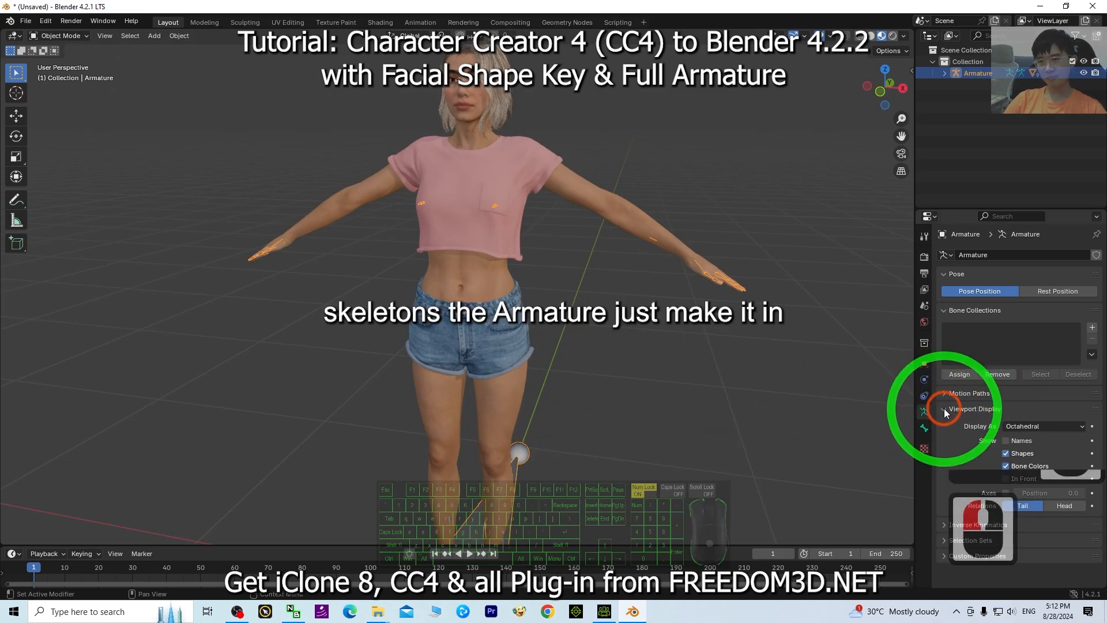
click(967, 408)
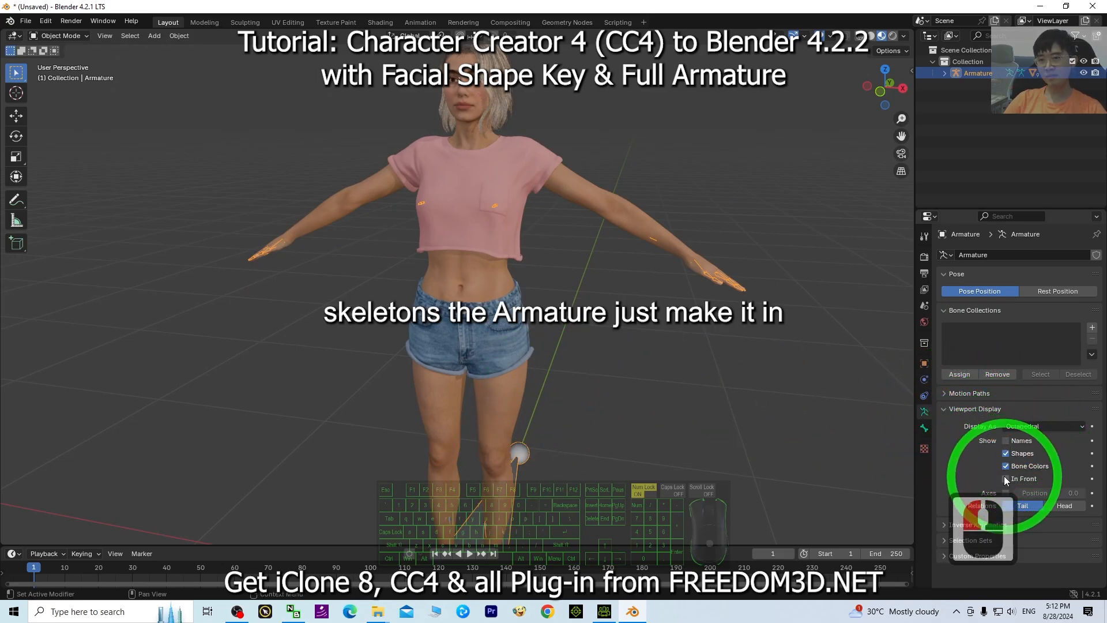
click(1005, 441)
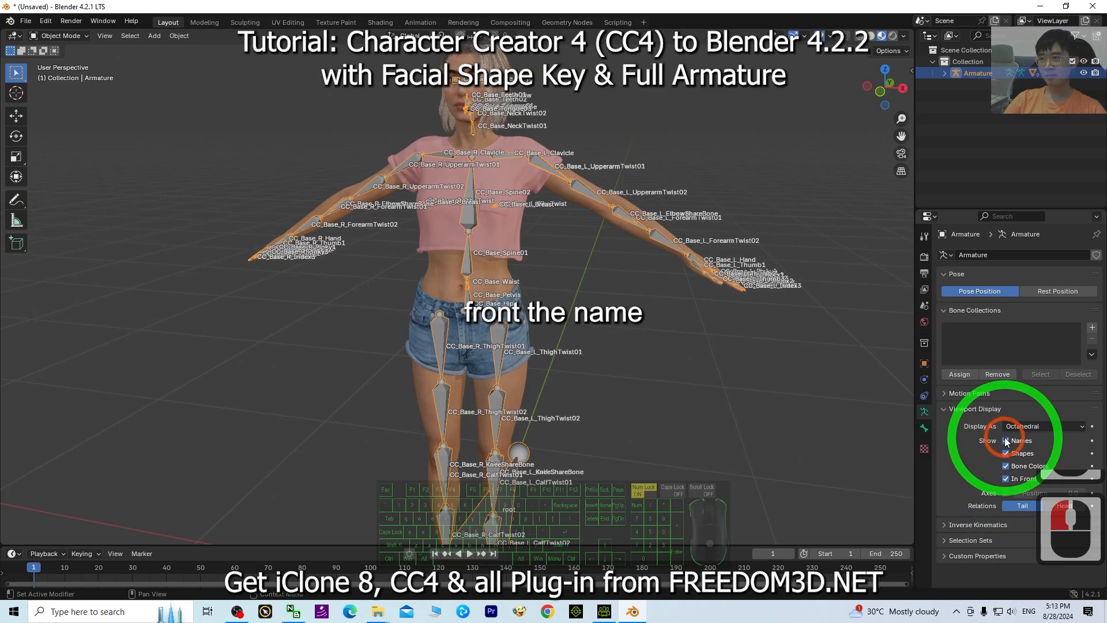
scroll(down, 3)
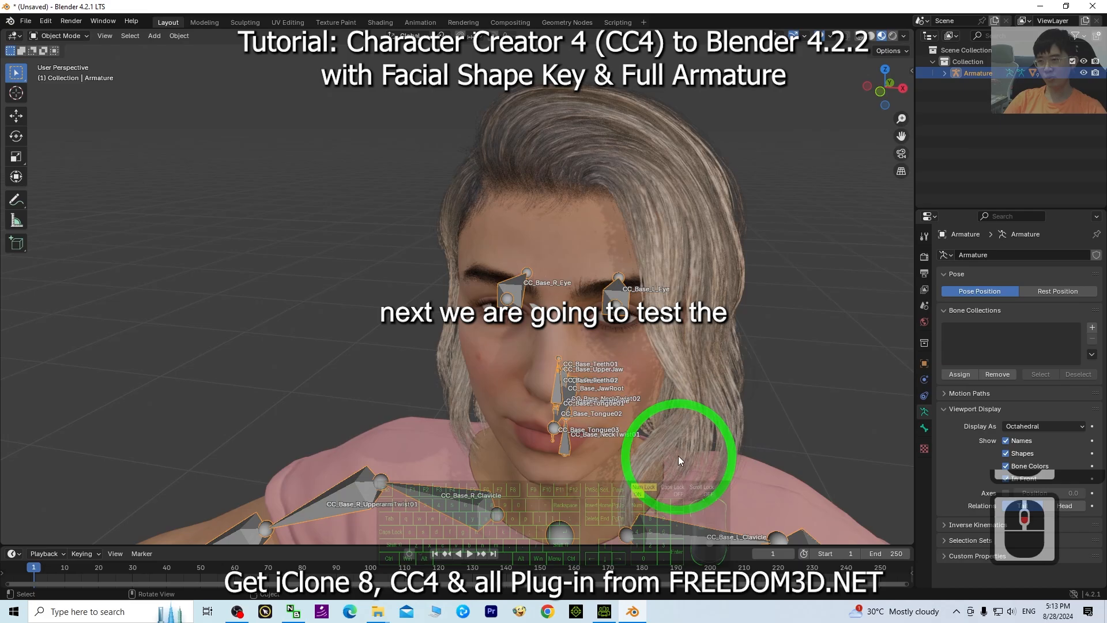
scroll(down, 3)
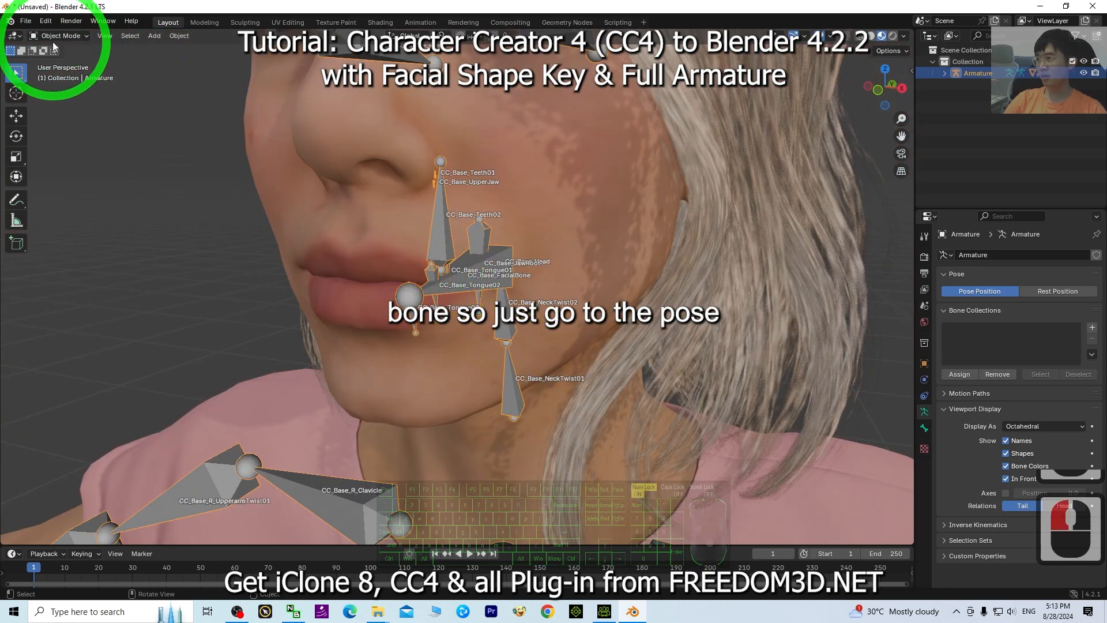
Step: In Pose Mode, select CC_Base_JawRoot and rotate it to open the mouth
click(62, 36)
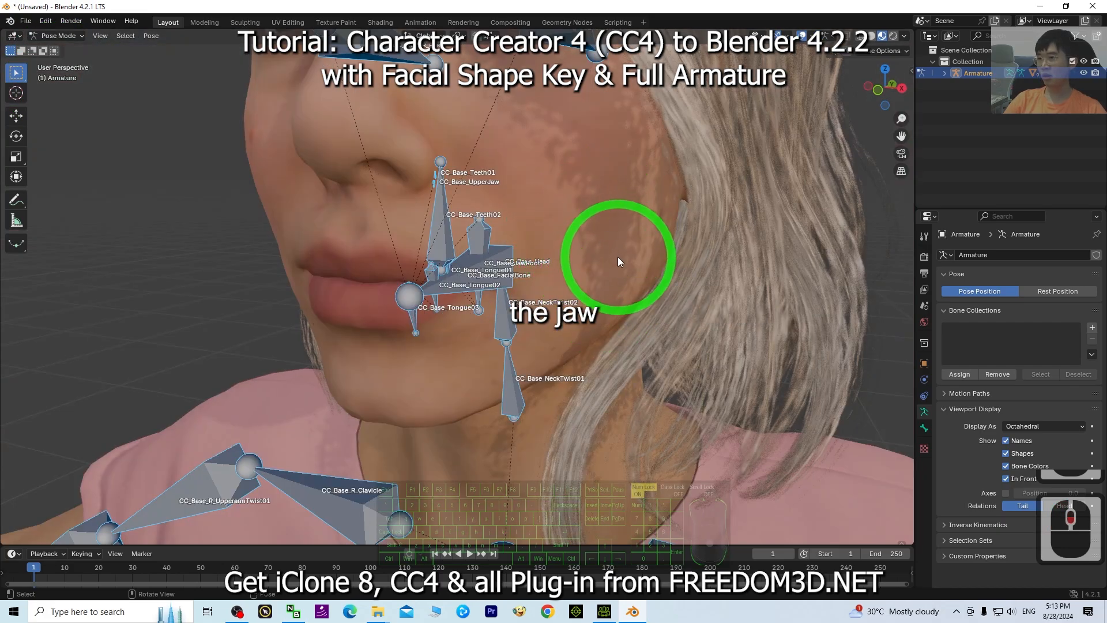
mouse_move(605, 269)
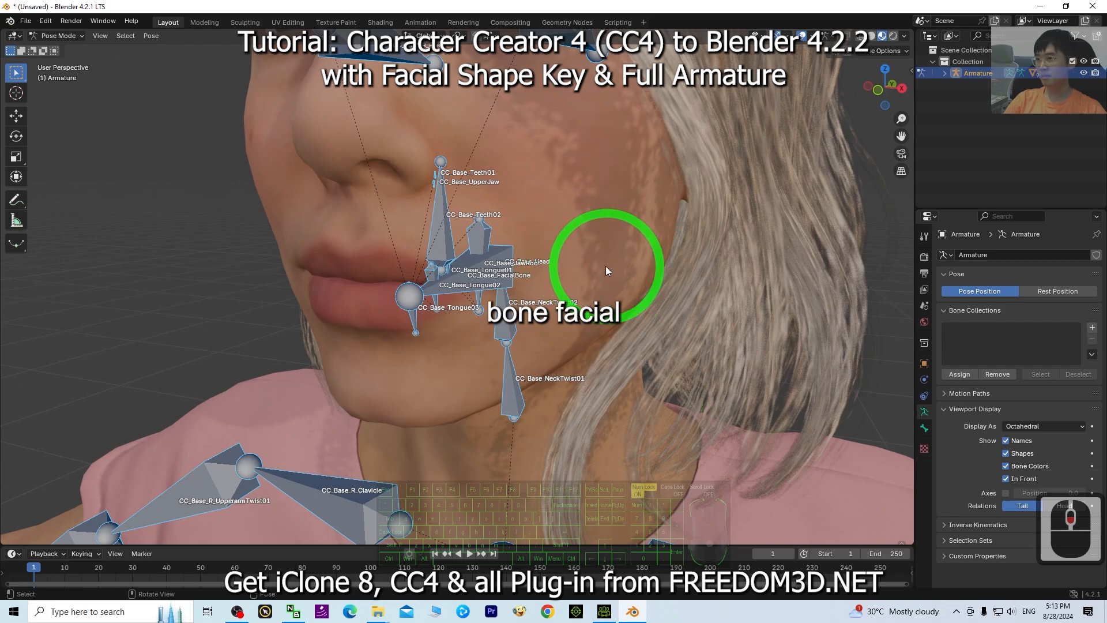
click(502, 253)
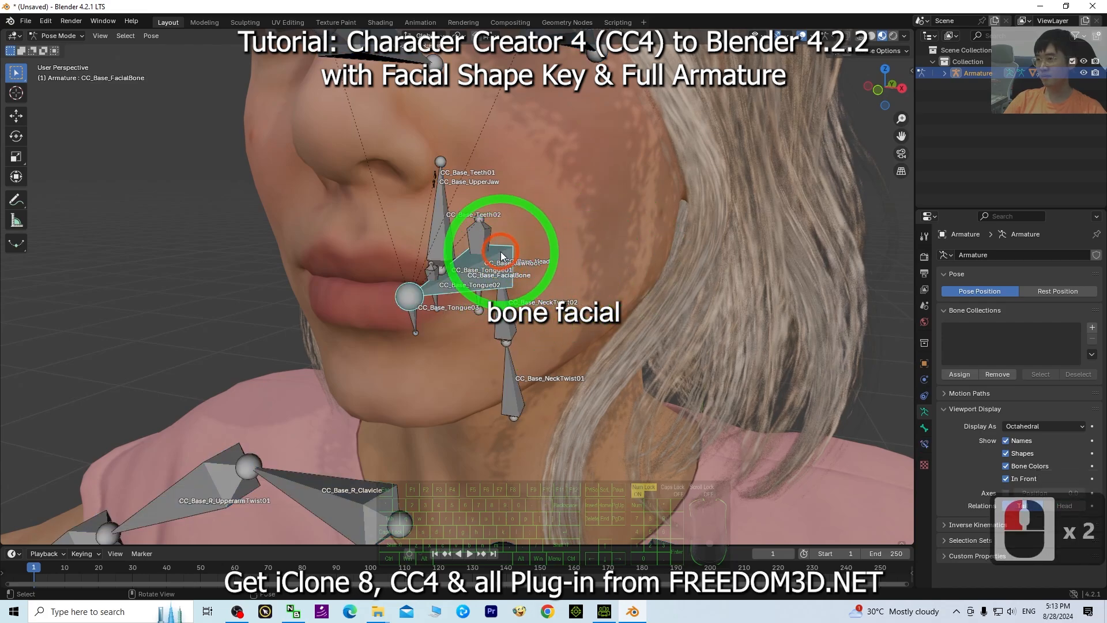
click(479, 240)
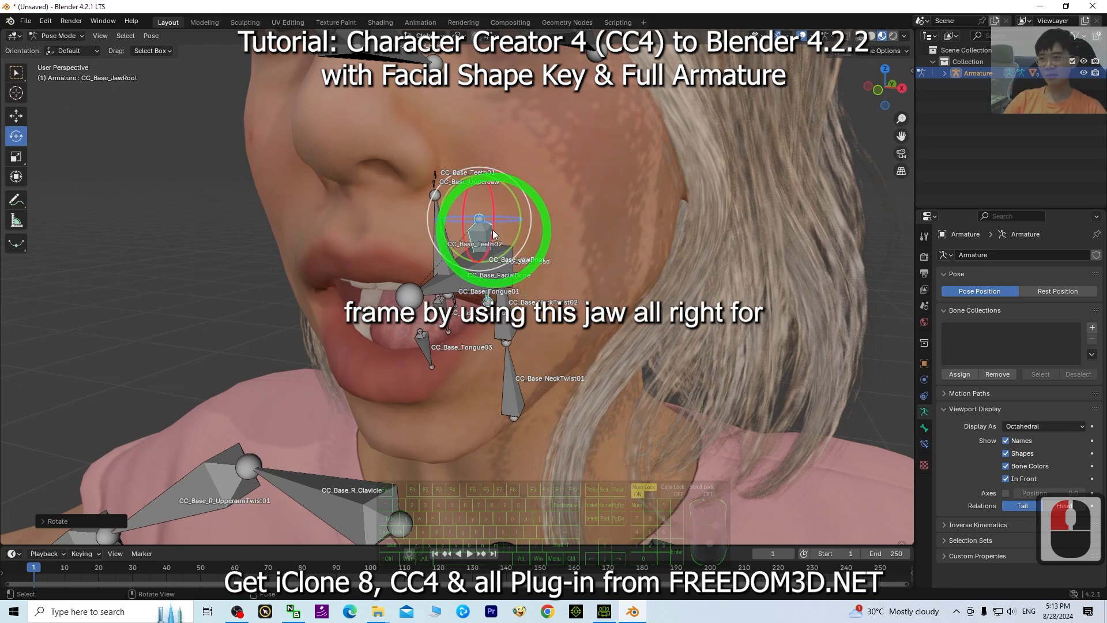
key(ctrl+z)
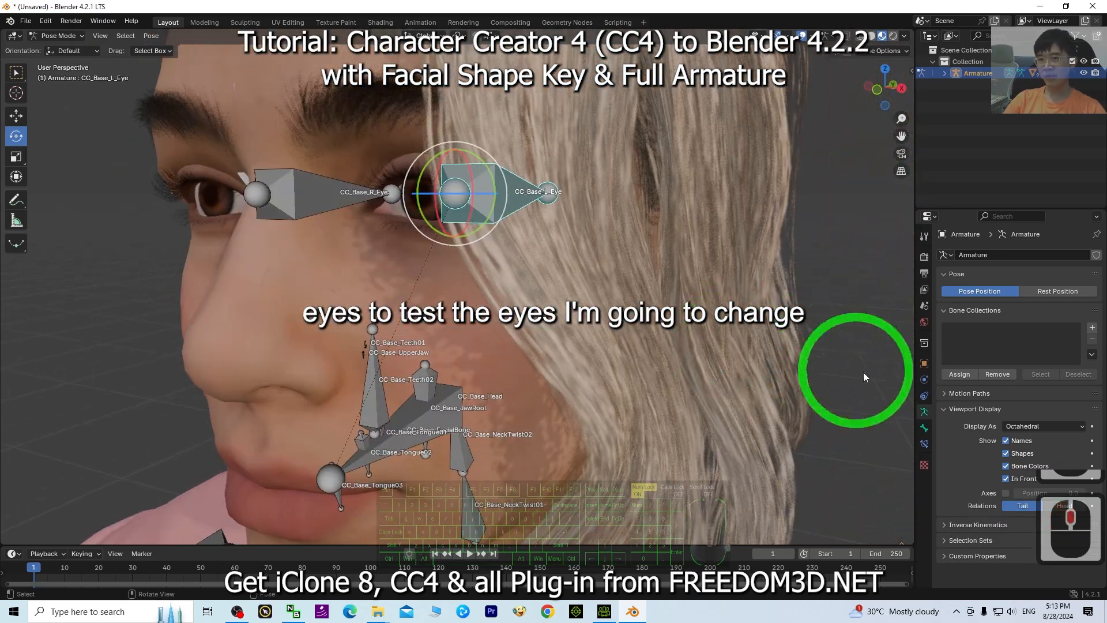
Step: Display bones as Stick and test-rotate the left and right eye bones, undoing afterward
click(1042, 425)
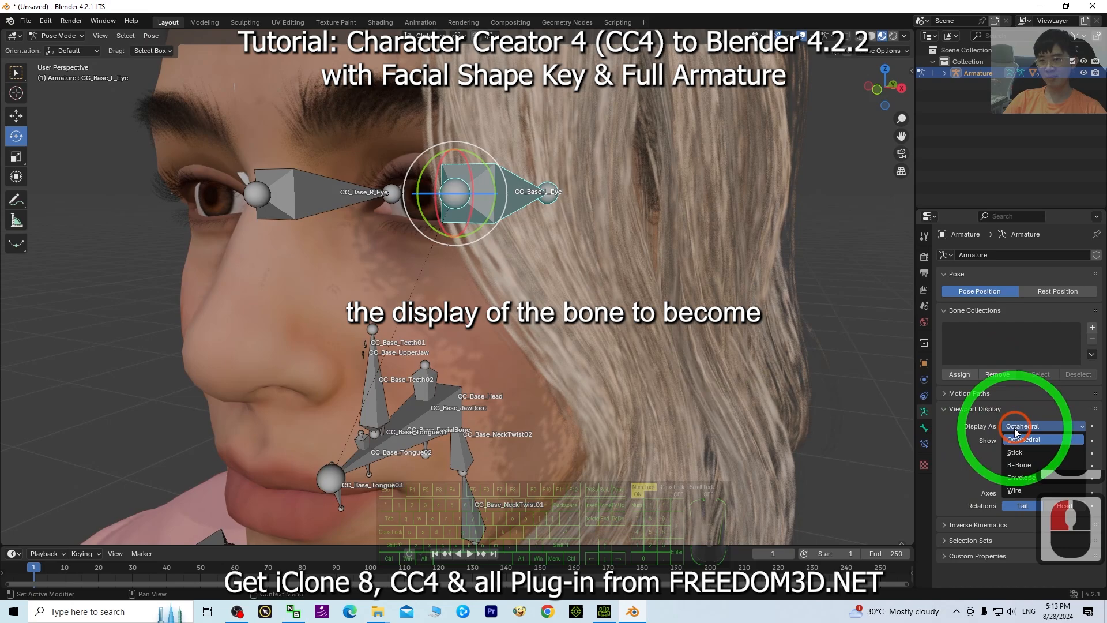
click(1015, 452)
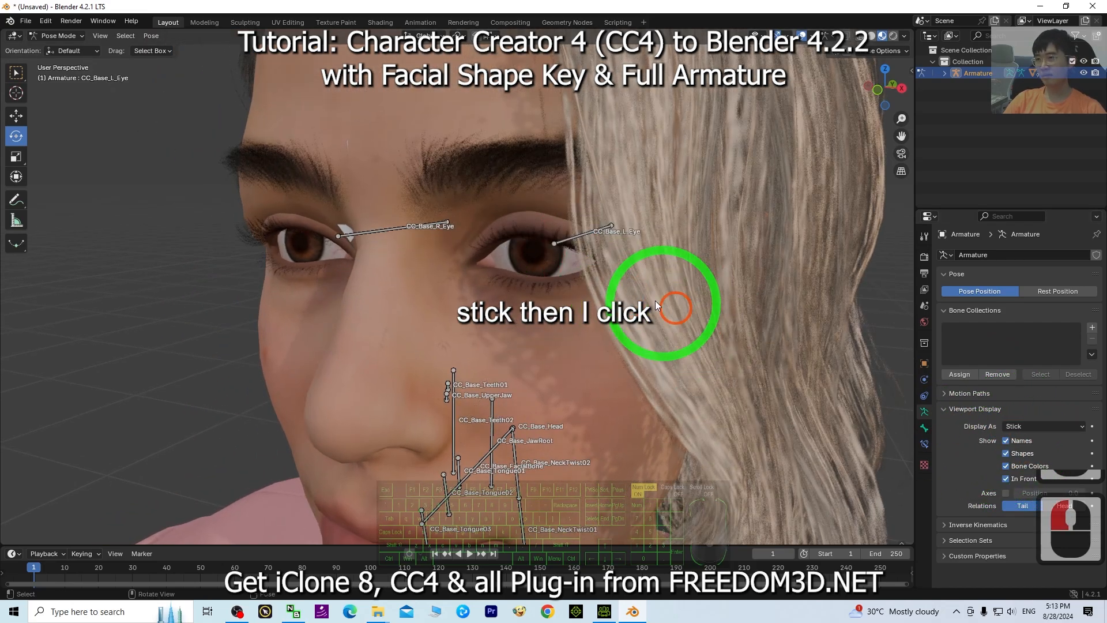
click(555, 242)
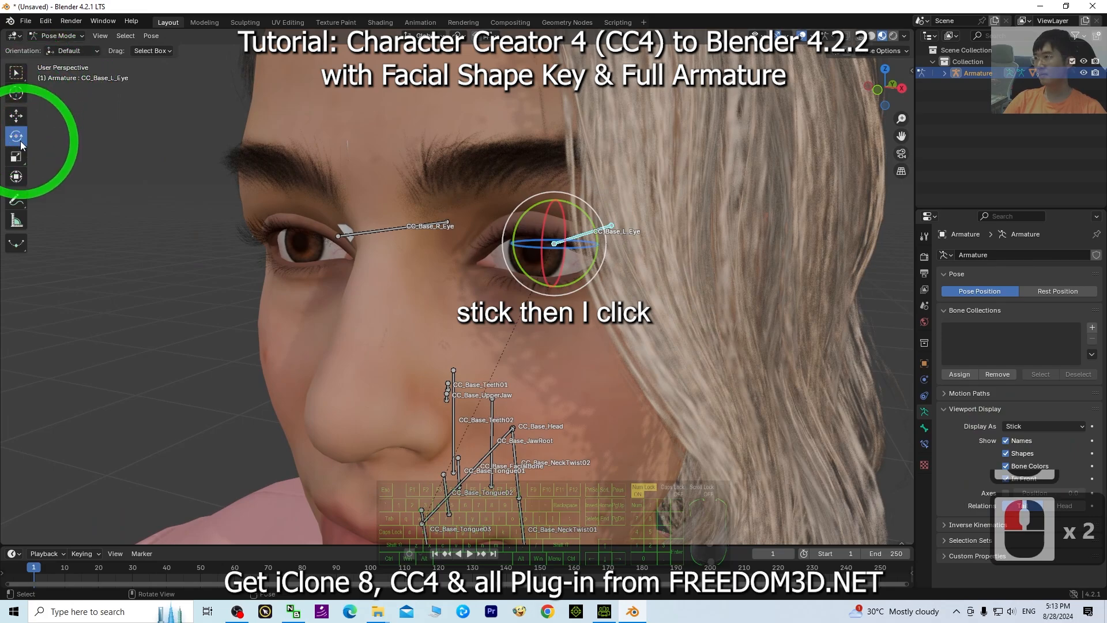
key(r)
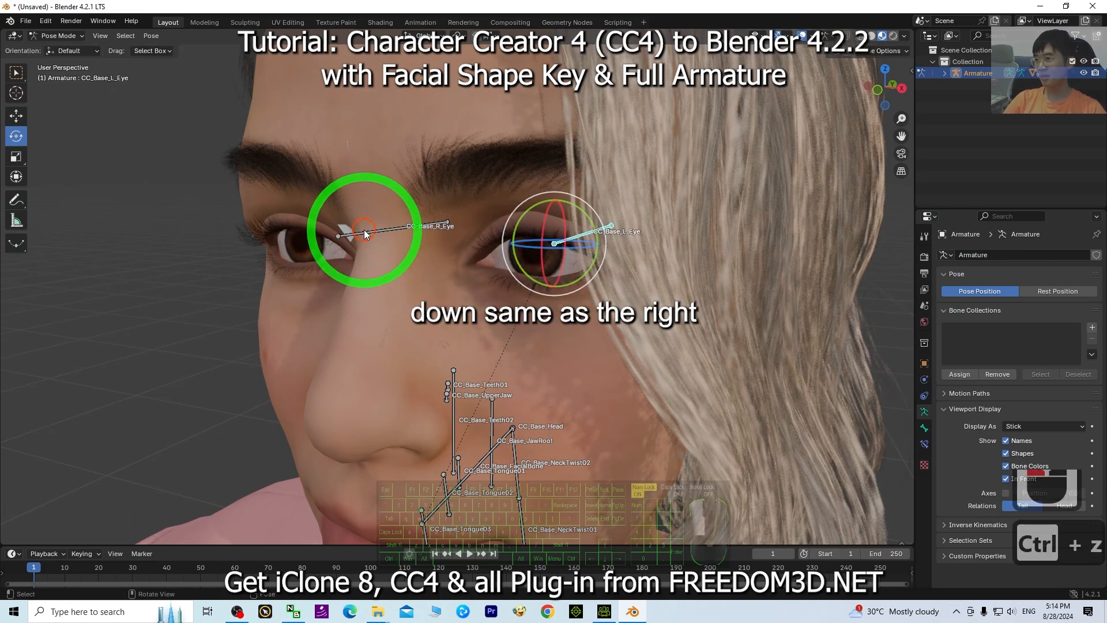
key(r)
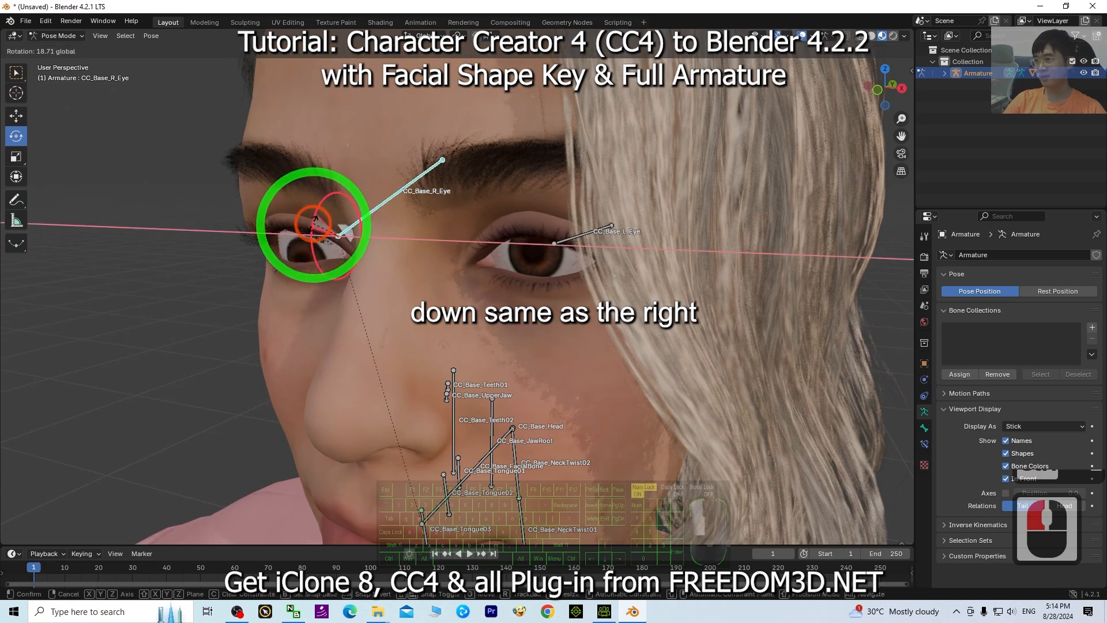
key(ctrl+z)
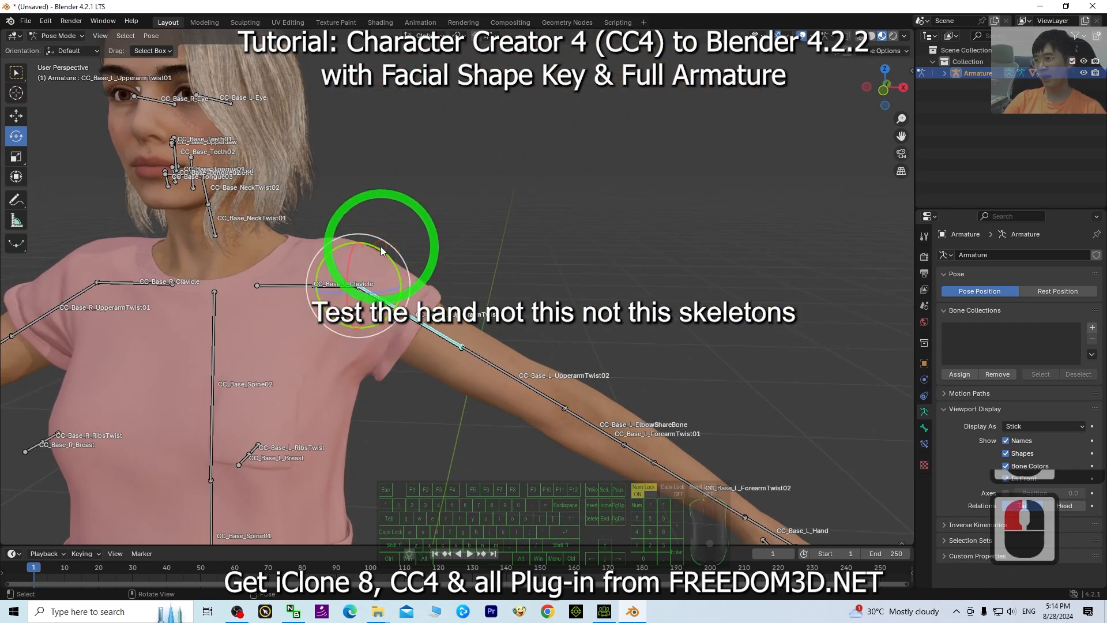
Step: Test-rotate CC_Base_L_Clavicle and CC_Base_L_Upperarm, then undo and cancel to restore the pose
key(ctrl+z)
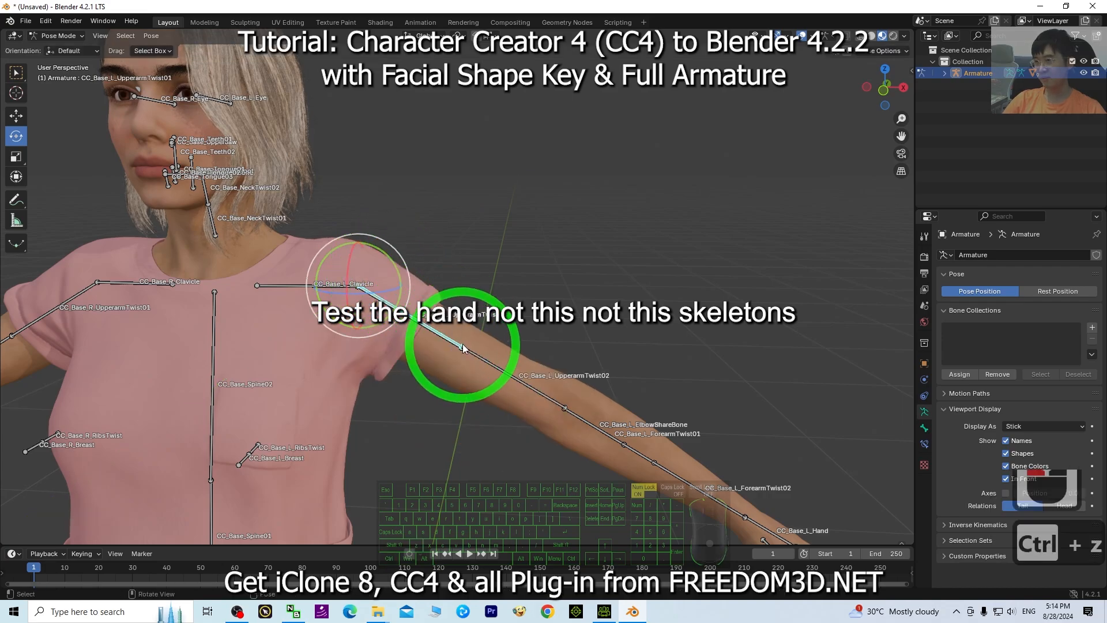
key(r)
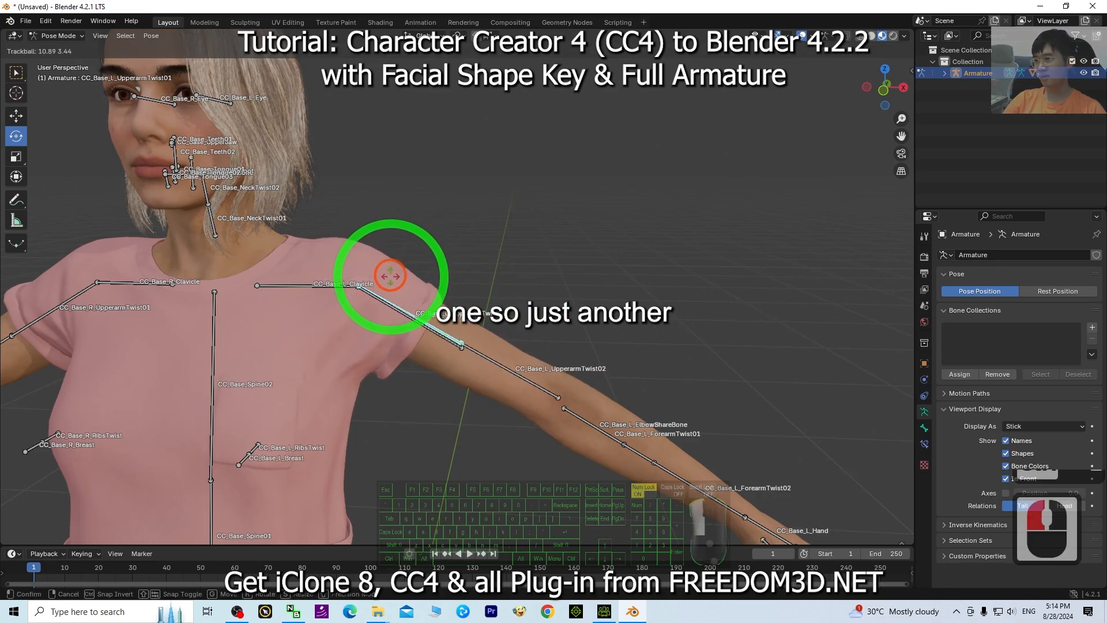
key(ctrl+z)
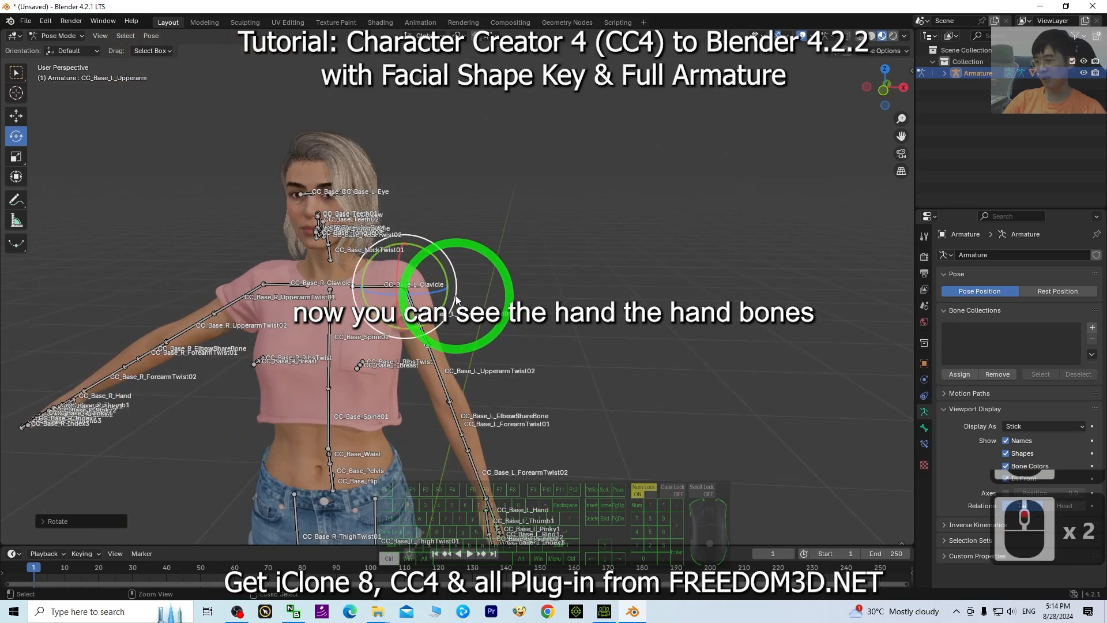
key(r)
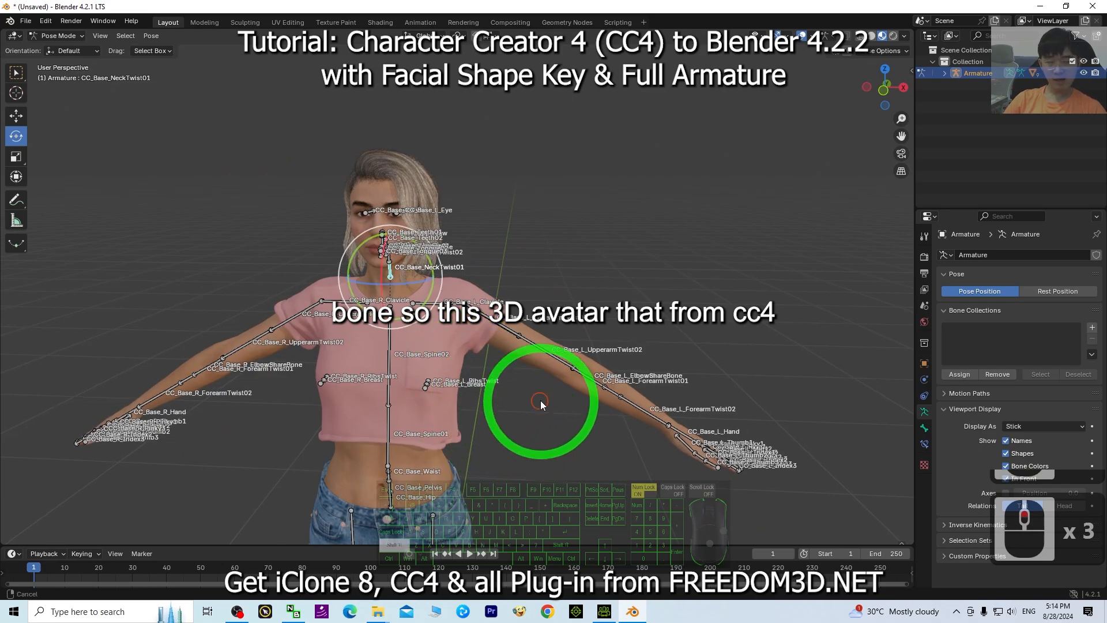
click(603, 612)
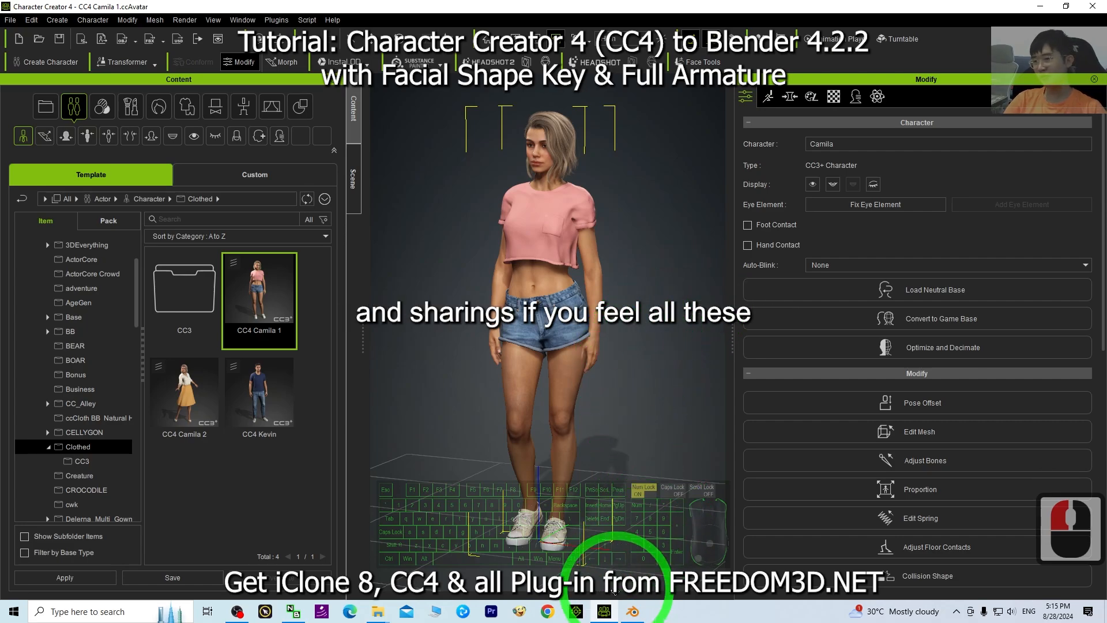
Step: Turn off bone Names in the armature's Viewport Display, then return to Character Creator 4
click(630, 611)
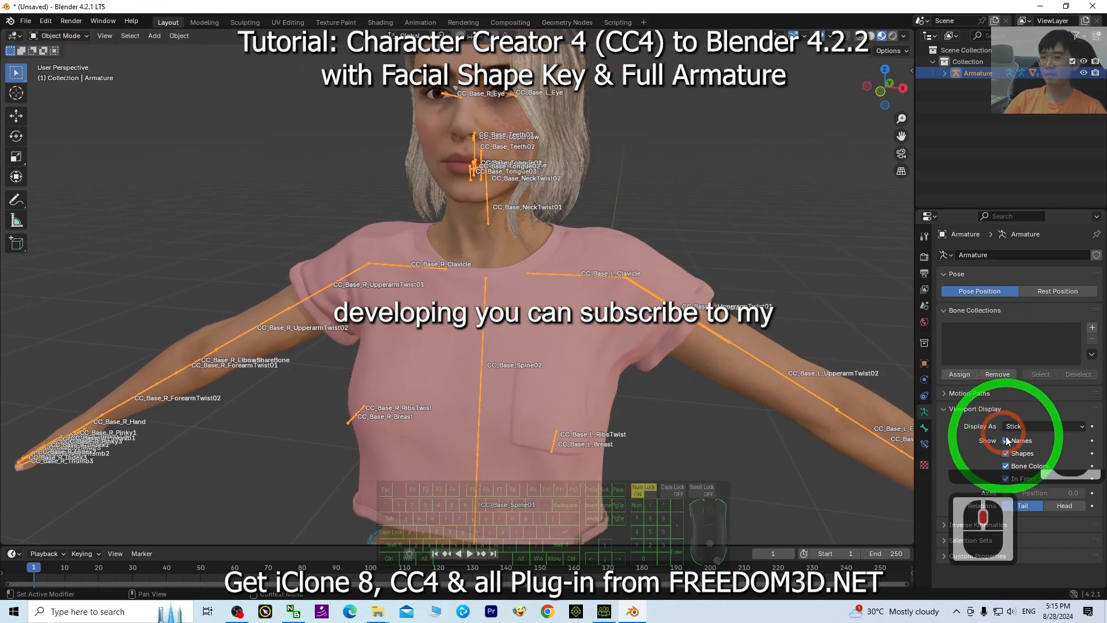
click(1006, 440)
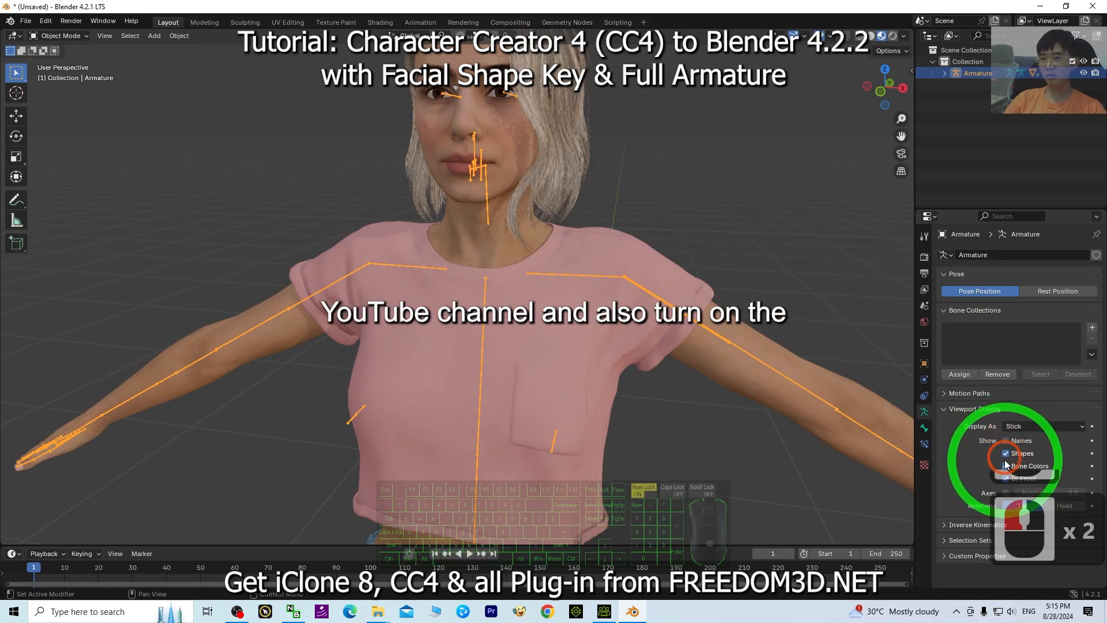
click(1006, 466)
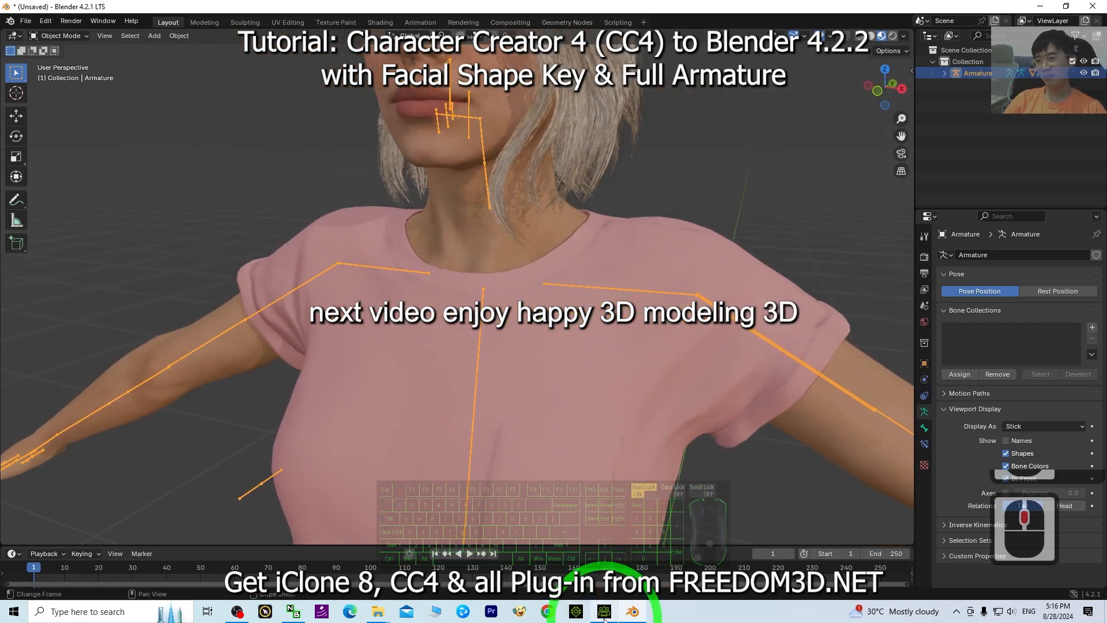
click(602, 611)
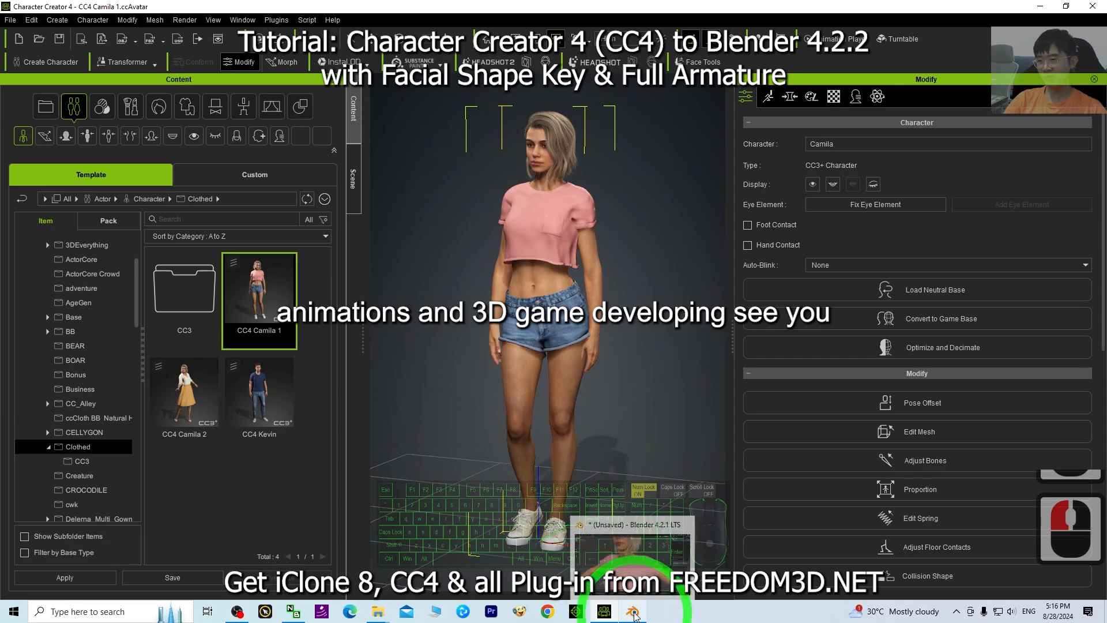